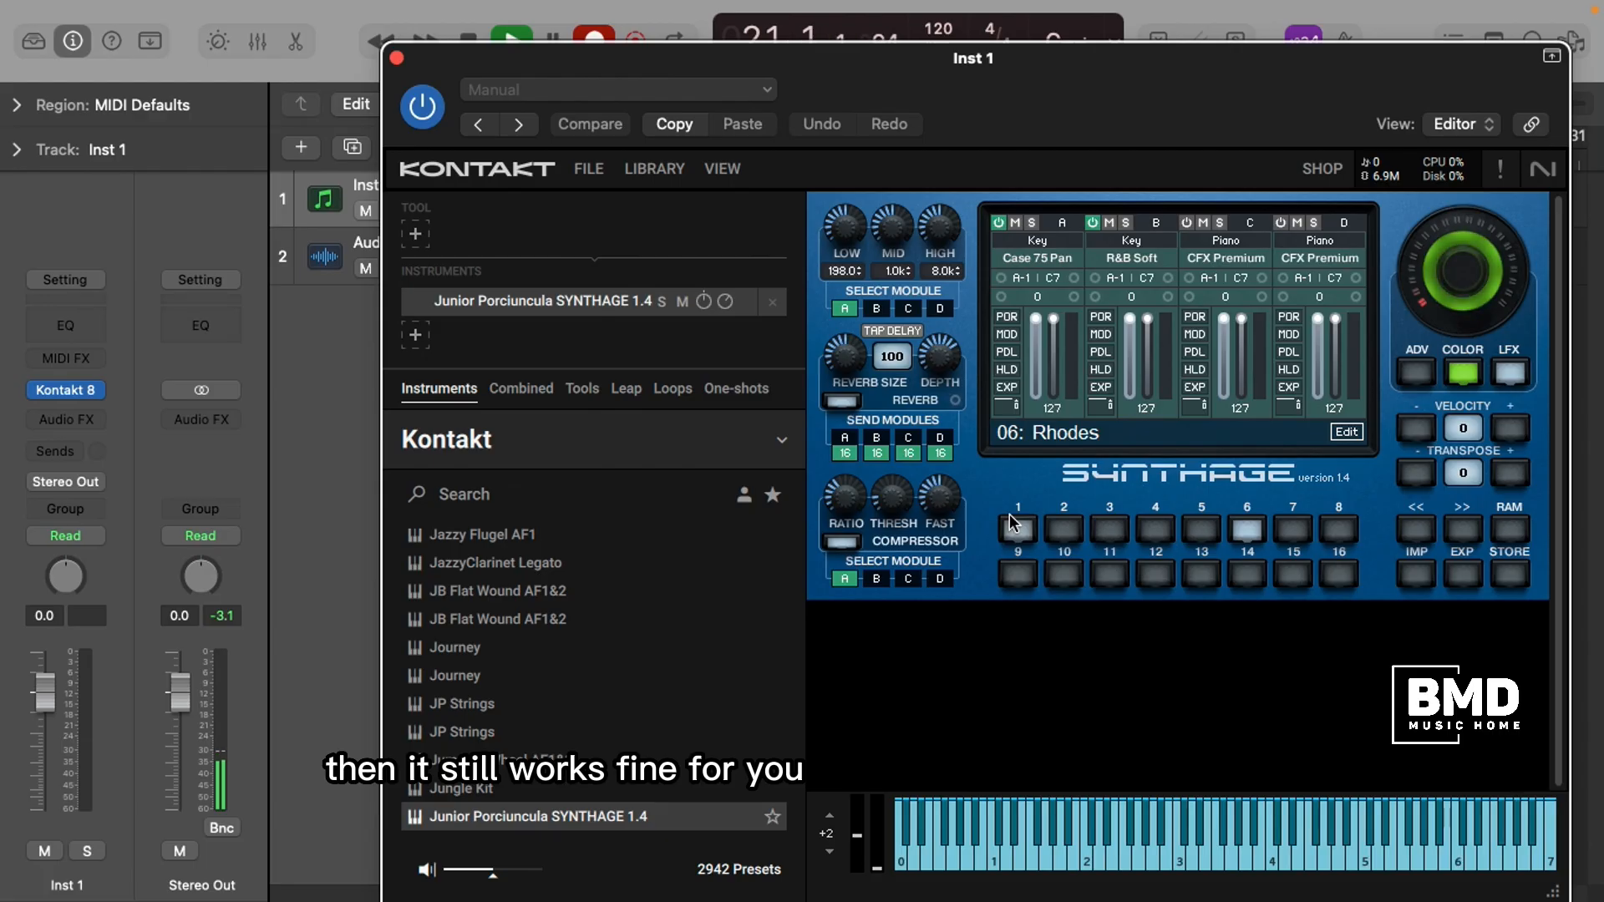
Load preset 1 and replace module A's CFX piano with the Organ 888862200 sound
{"action": "left_click", "coordinate": [1018, 531]}
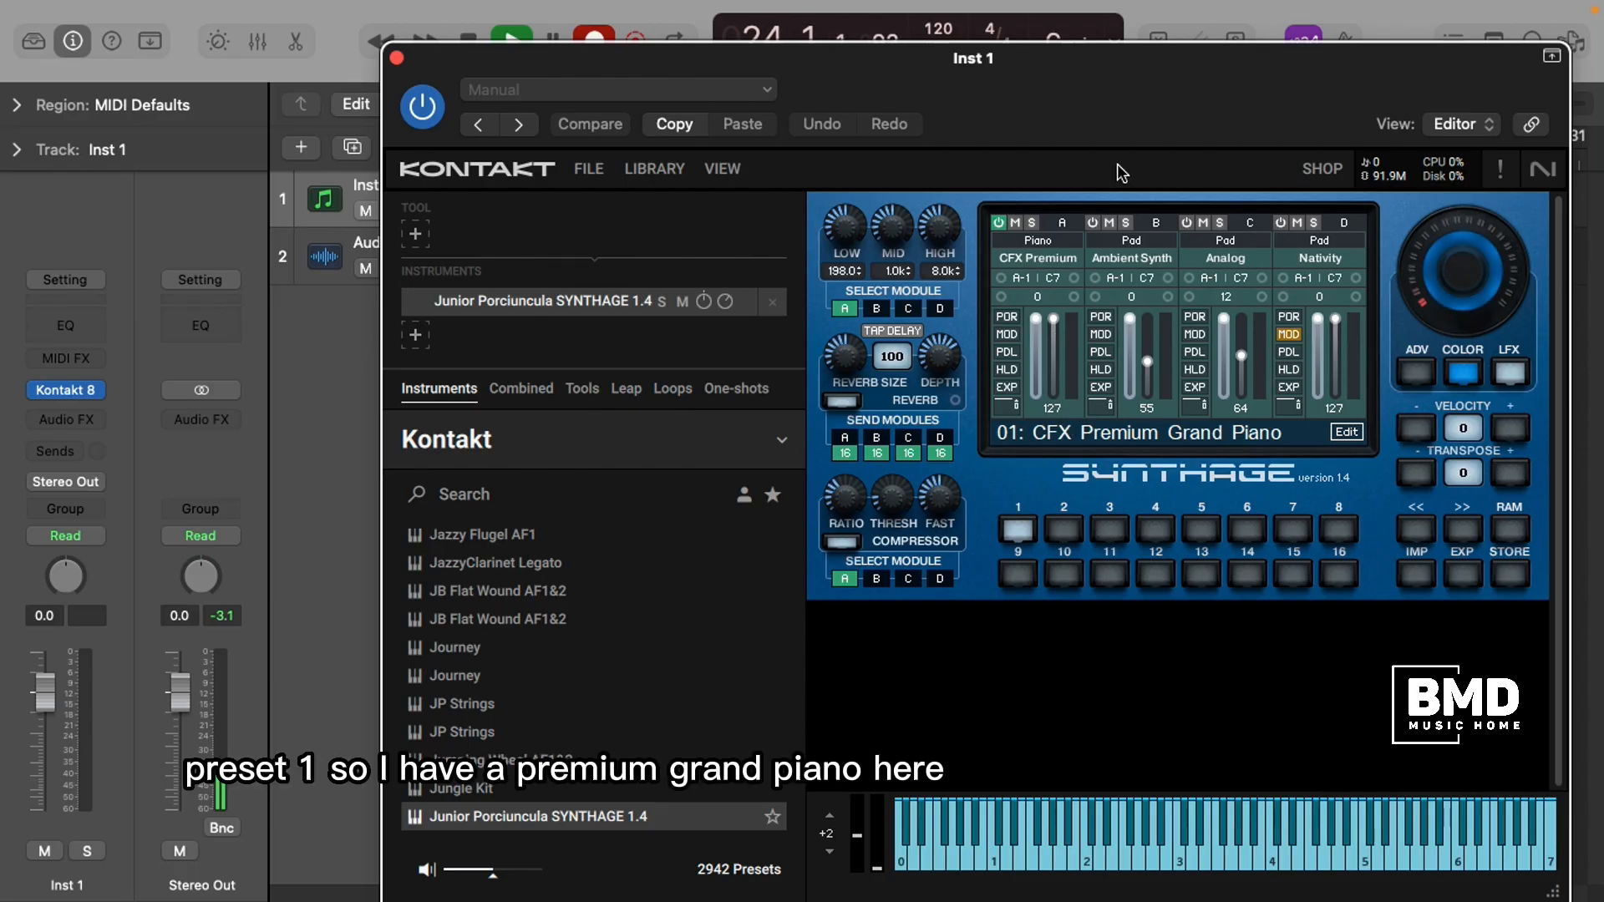
{"action": "mouse_move", "coordinate": [1051, 266]}
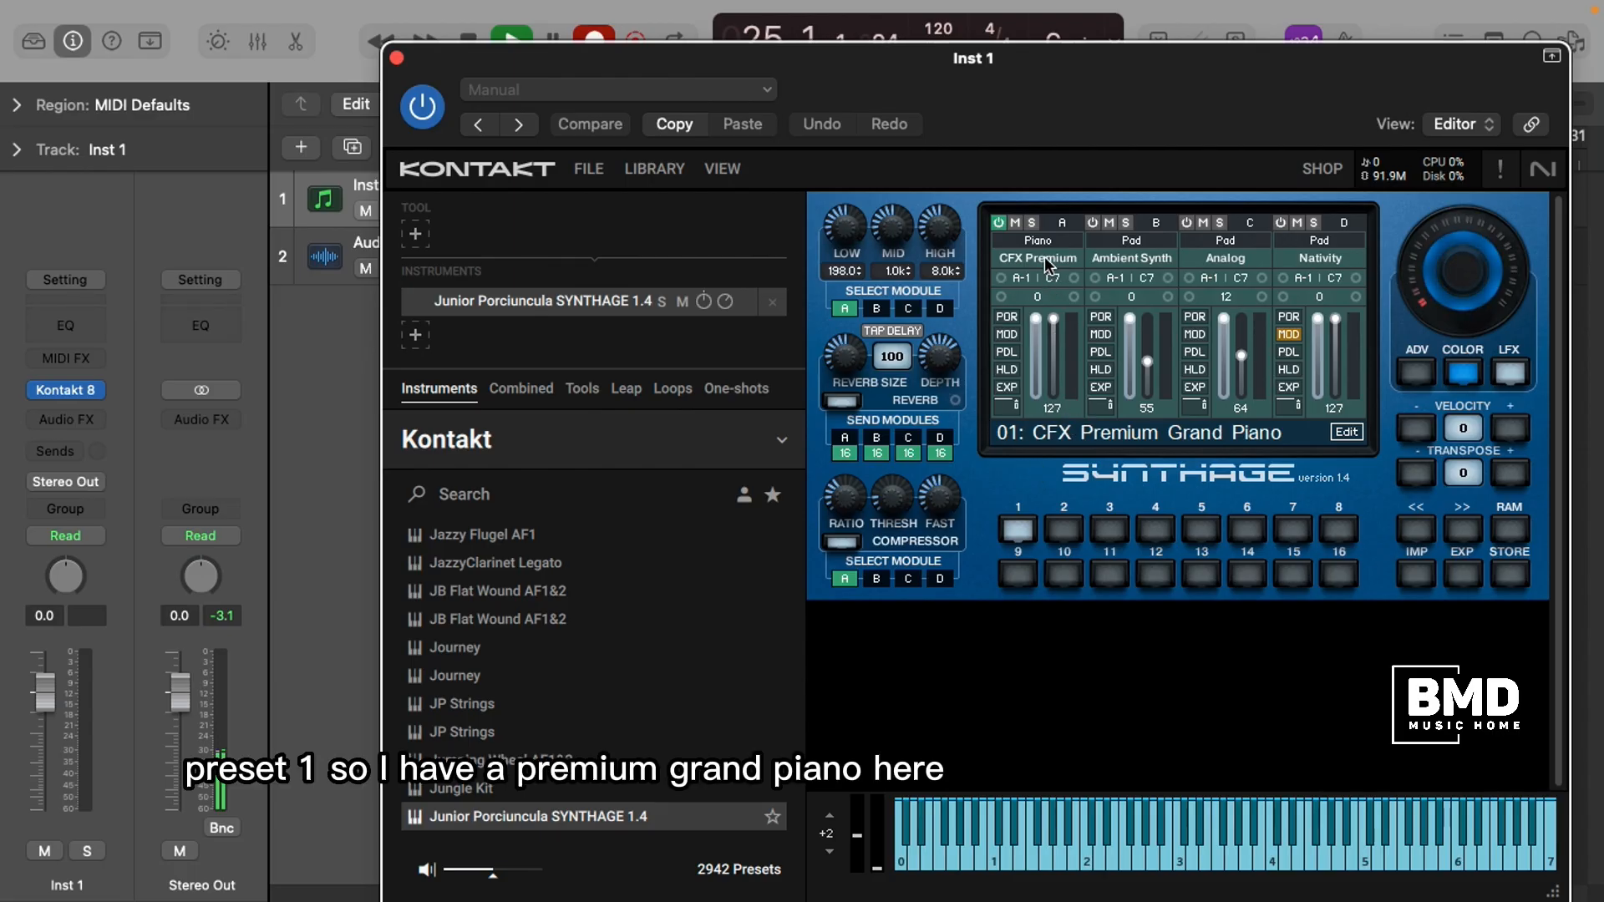
{"action": "left_click", "coordinate": [1037, 257]}
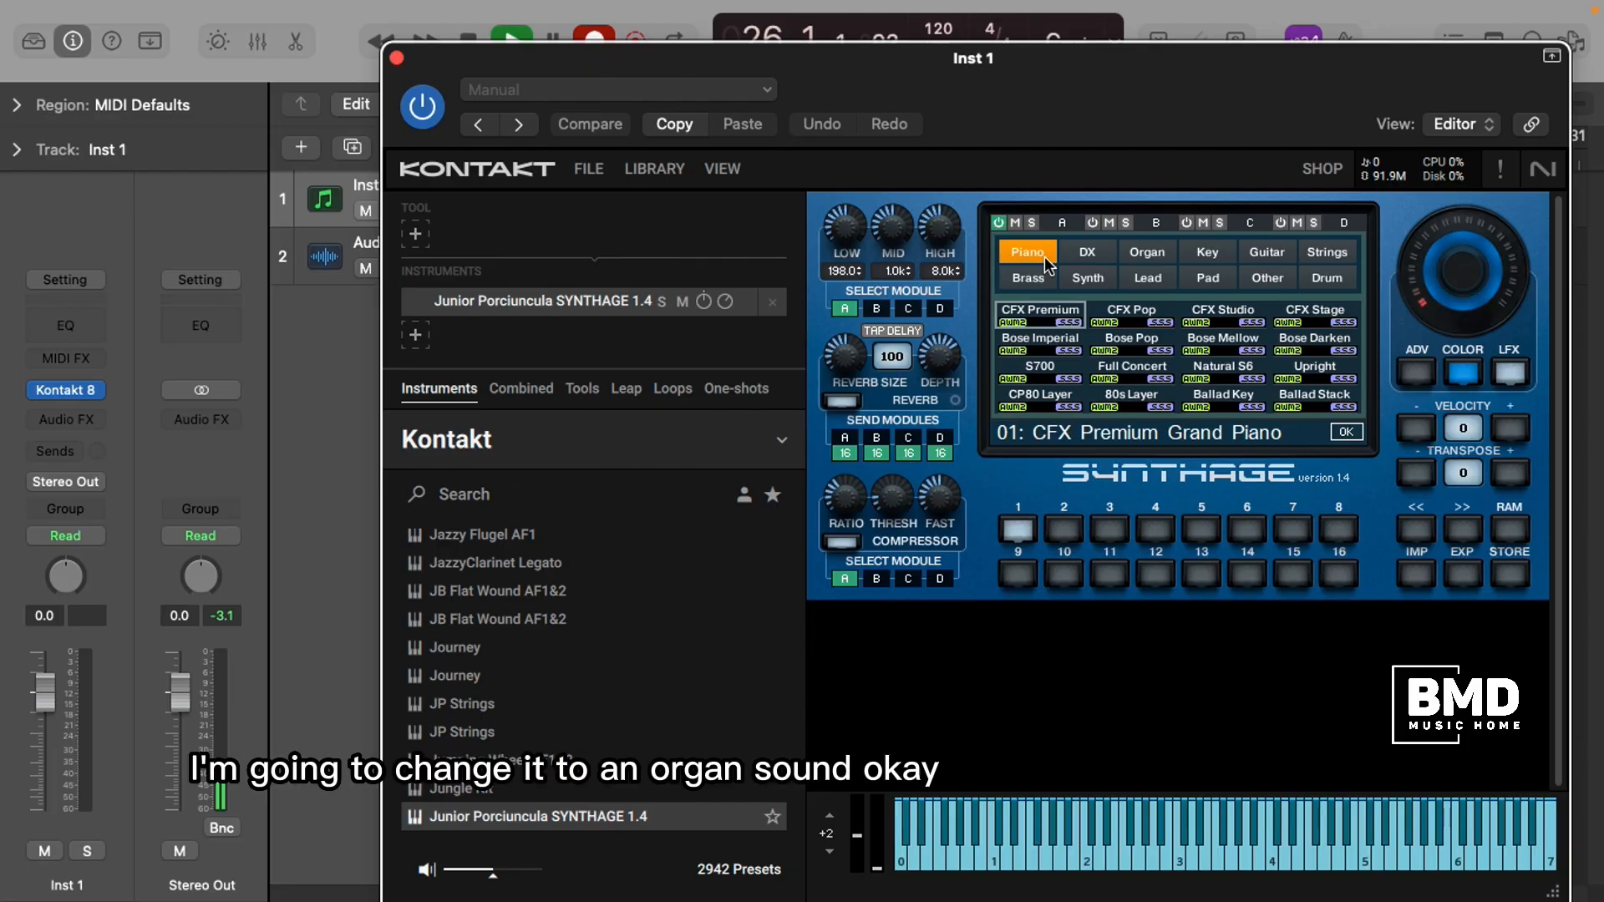
{"action": "left_click", "coordinate": [1146, 251]}
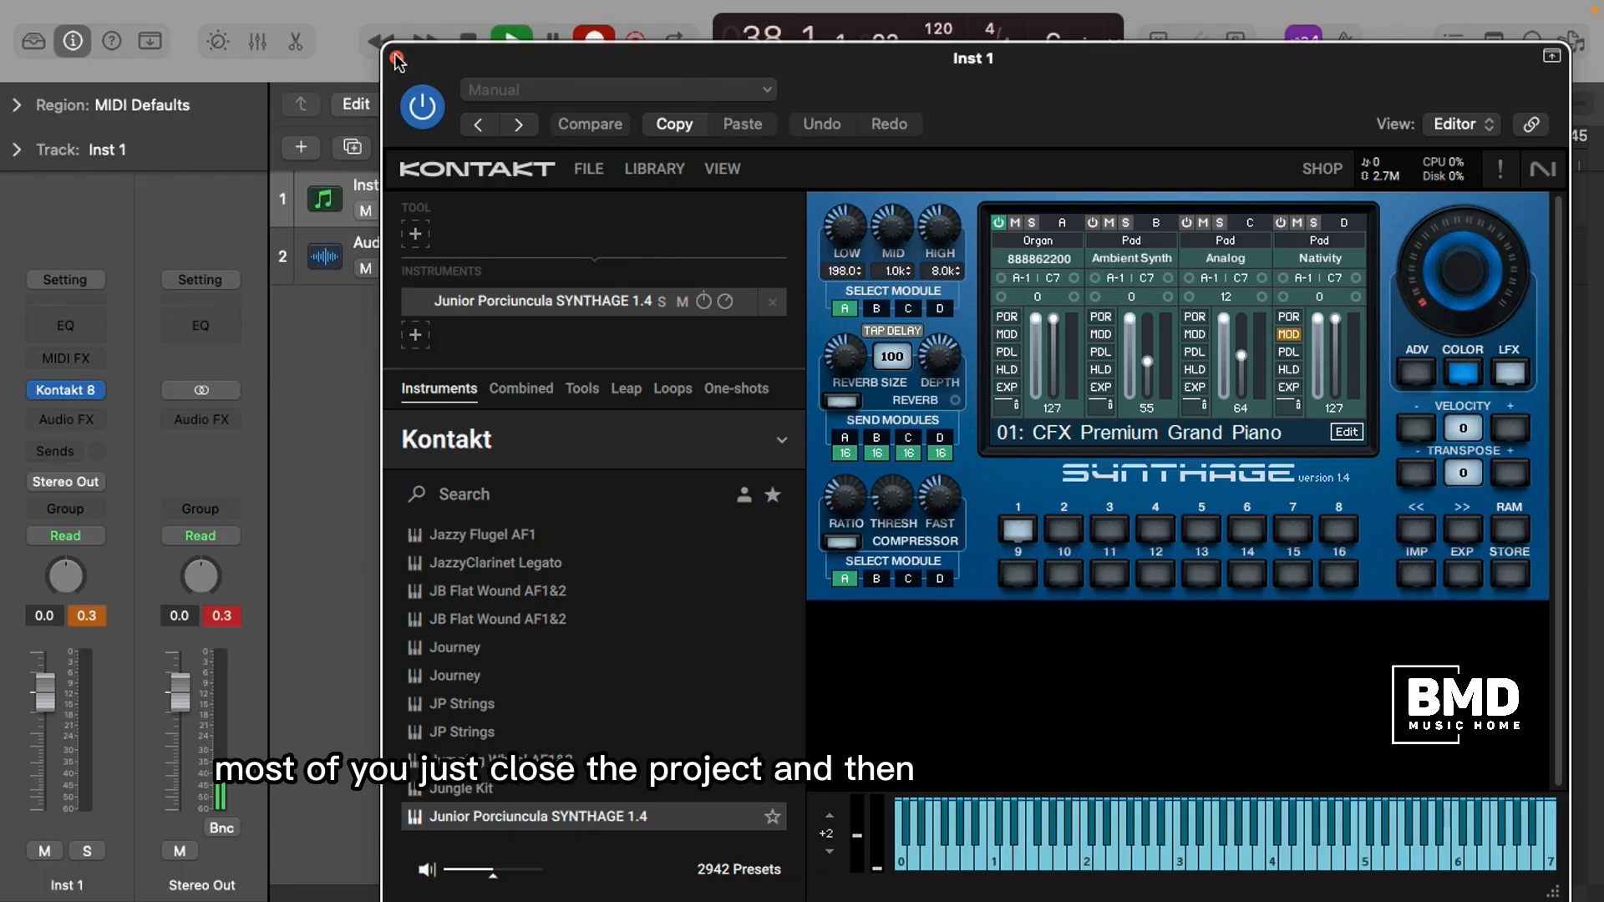
{"action": "left_click", "coordinate": [396, 57]}
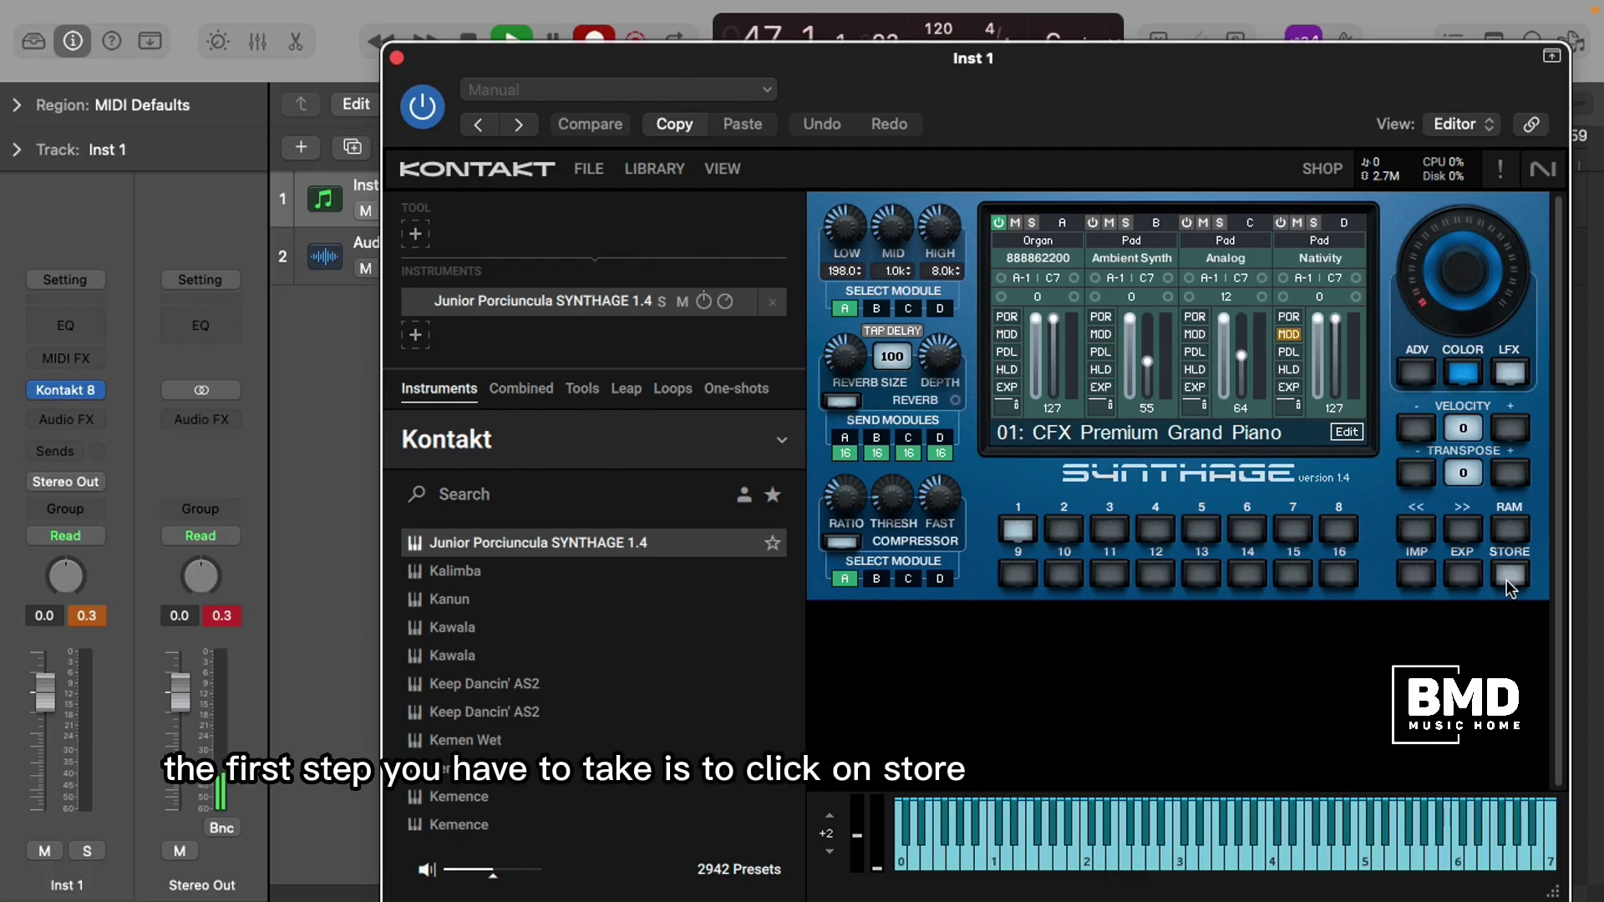
Store the current sound into preset slot 01, confirming twice, and reach preset naming
{"action": "left_click", "coordinate": [1509, 572]}
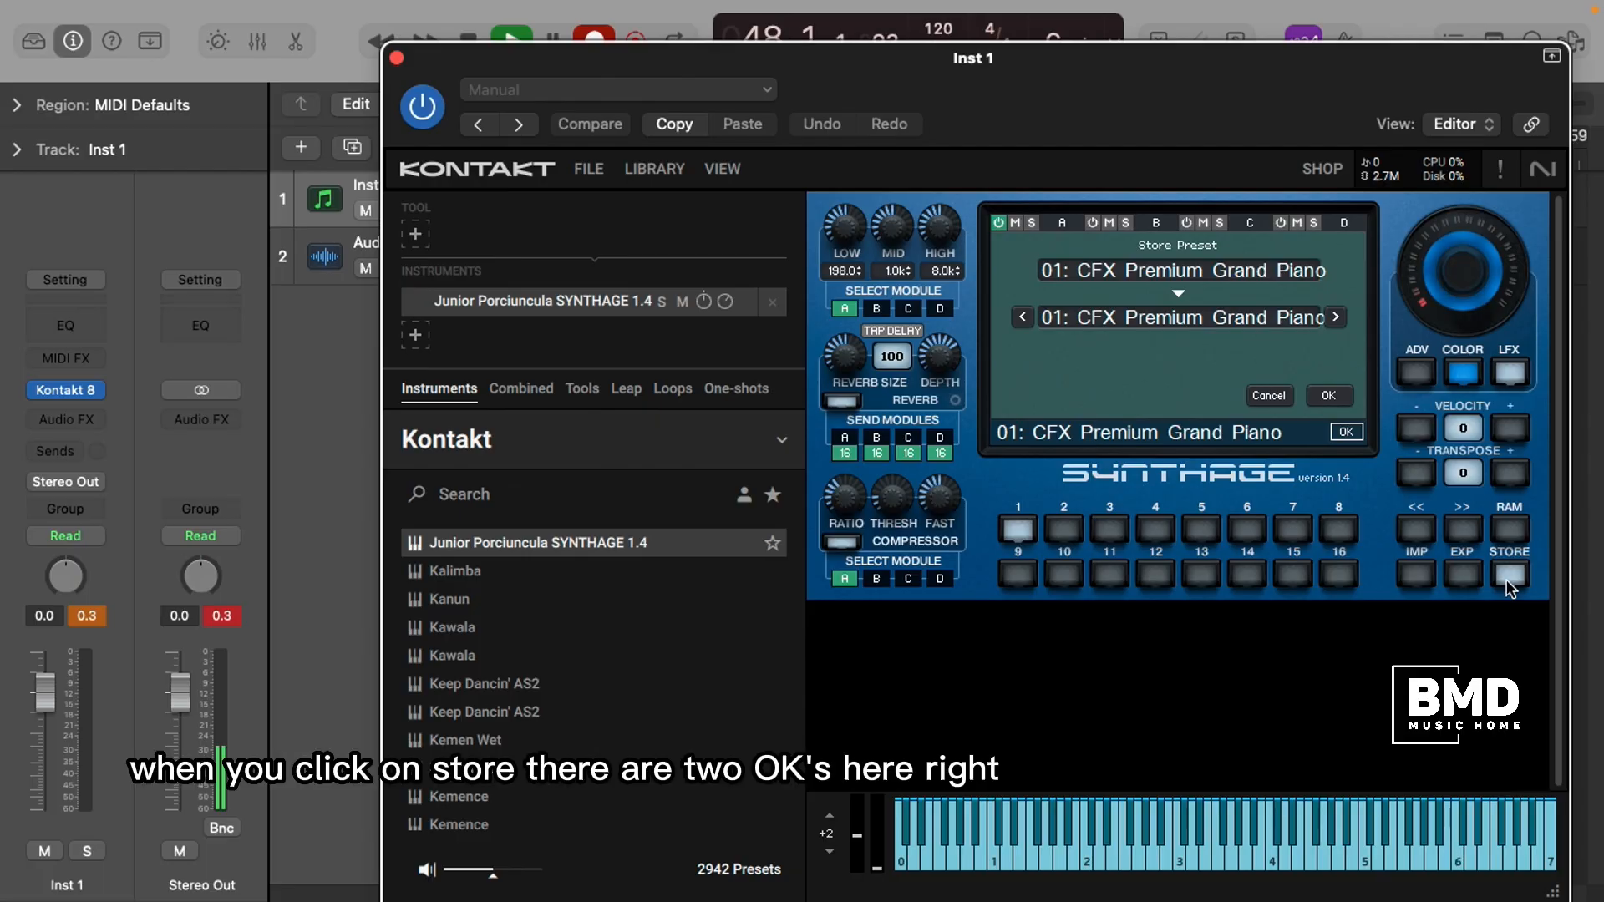
{"action": "mouse_move", "coordinate": [1337, 428]}
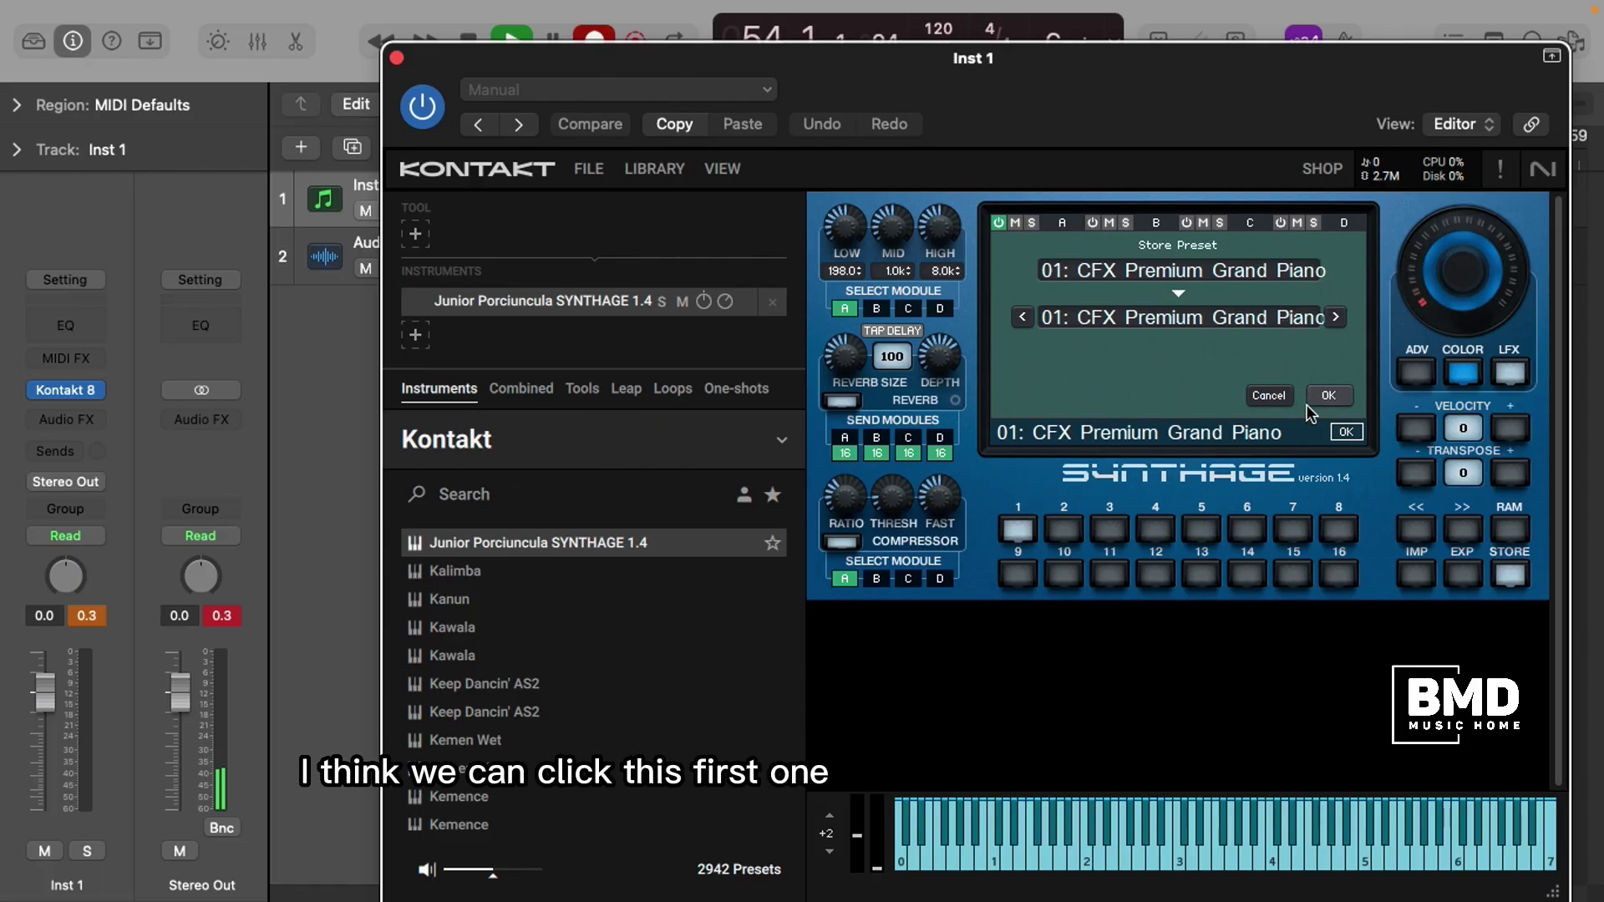
{"action": "left_click", "coordinate": [1330, 395]}
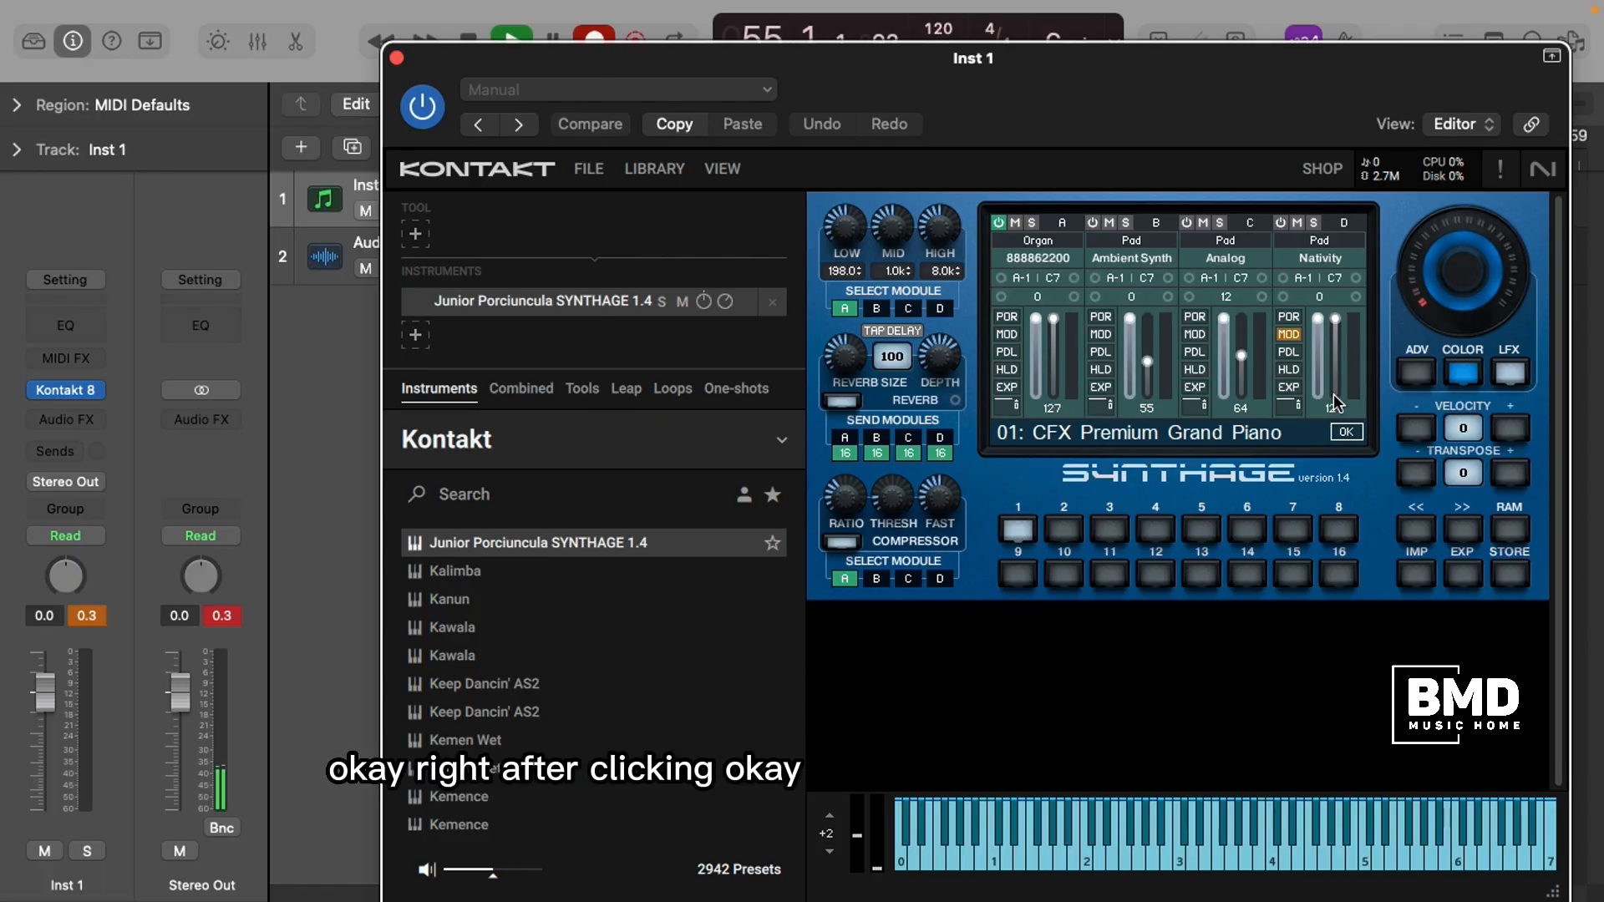
{"action": "left_click", "coordinate": [1345, 432]}
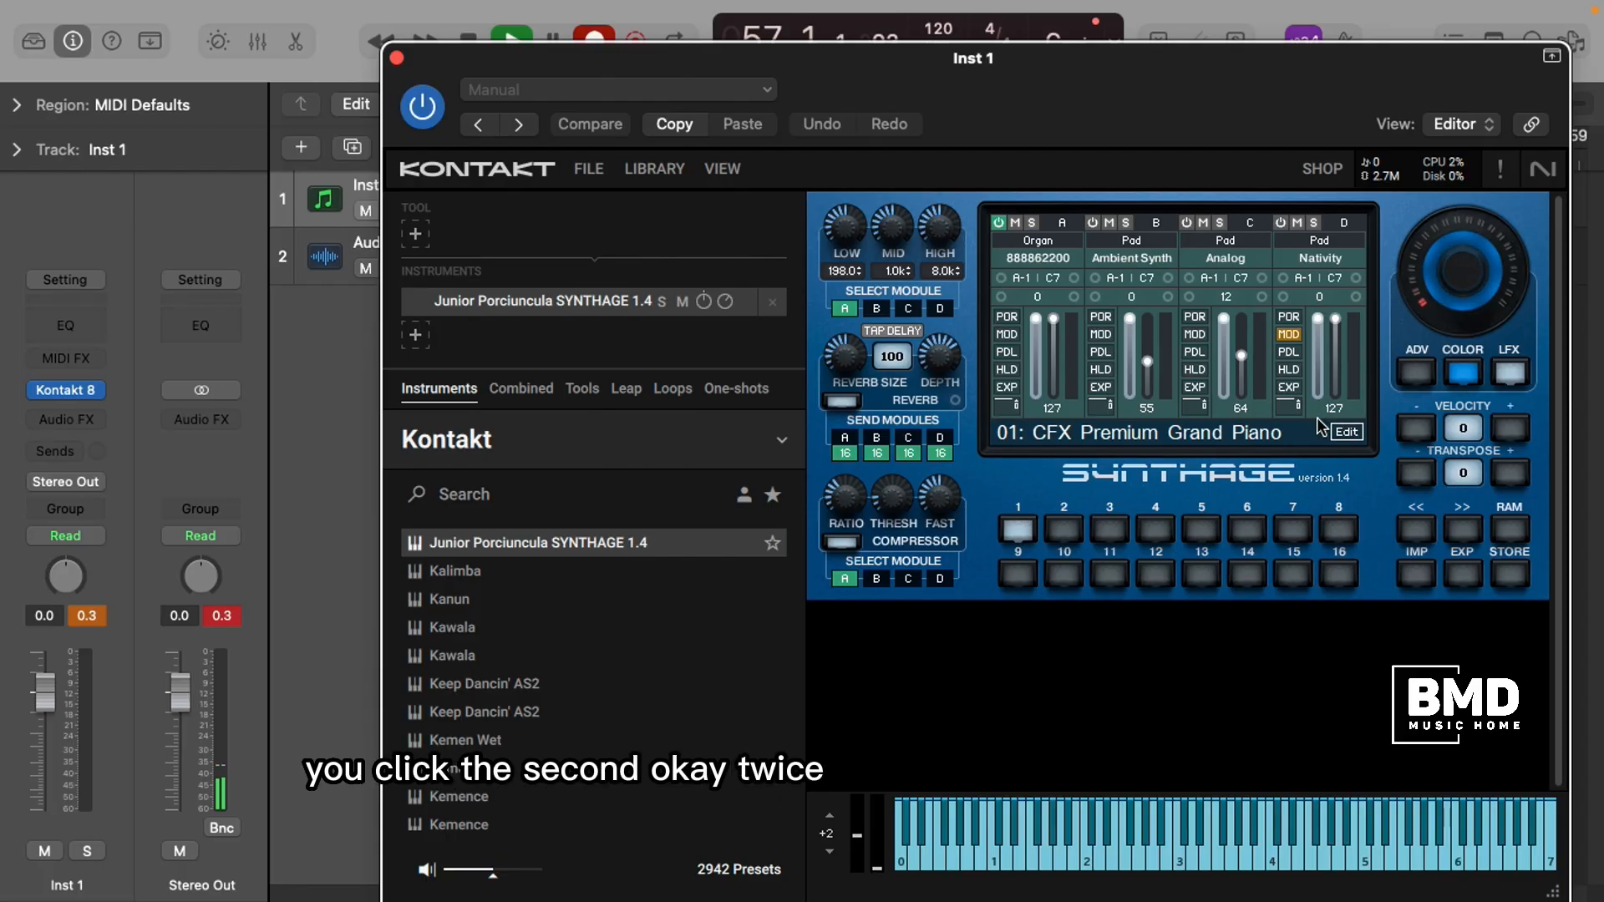
{"action": "mouse_move", "coordinate": [1488, 572]}
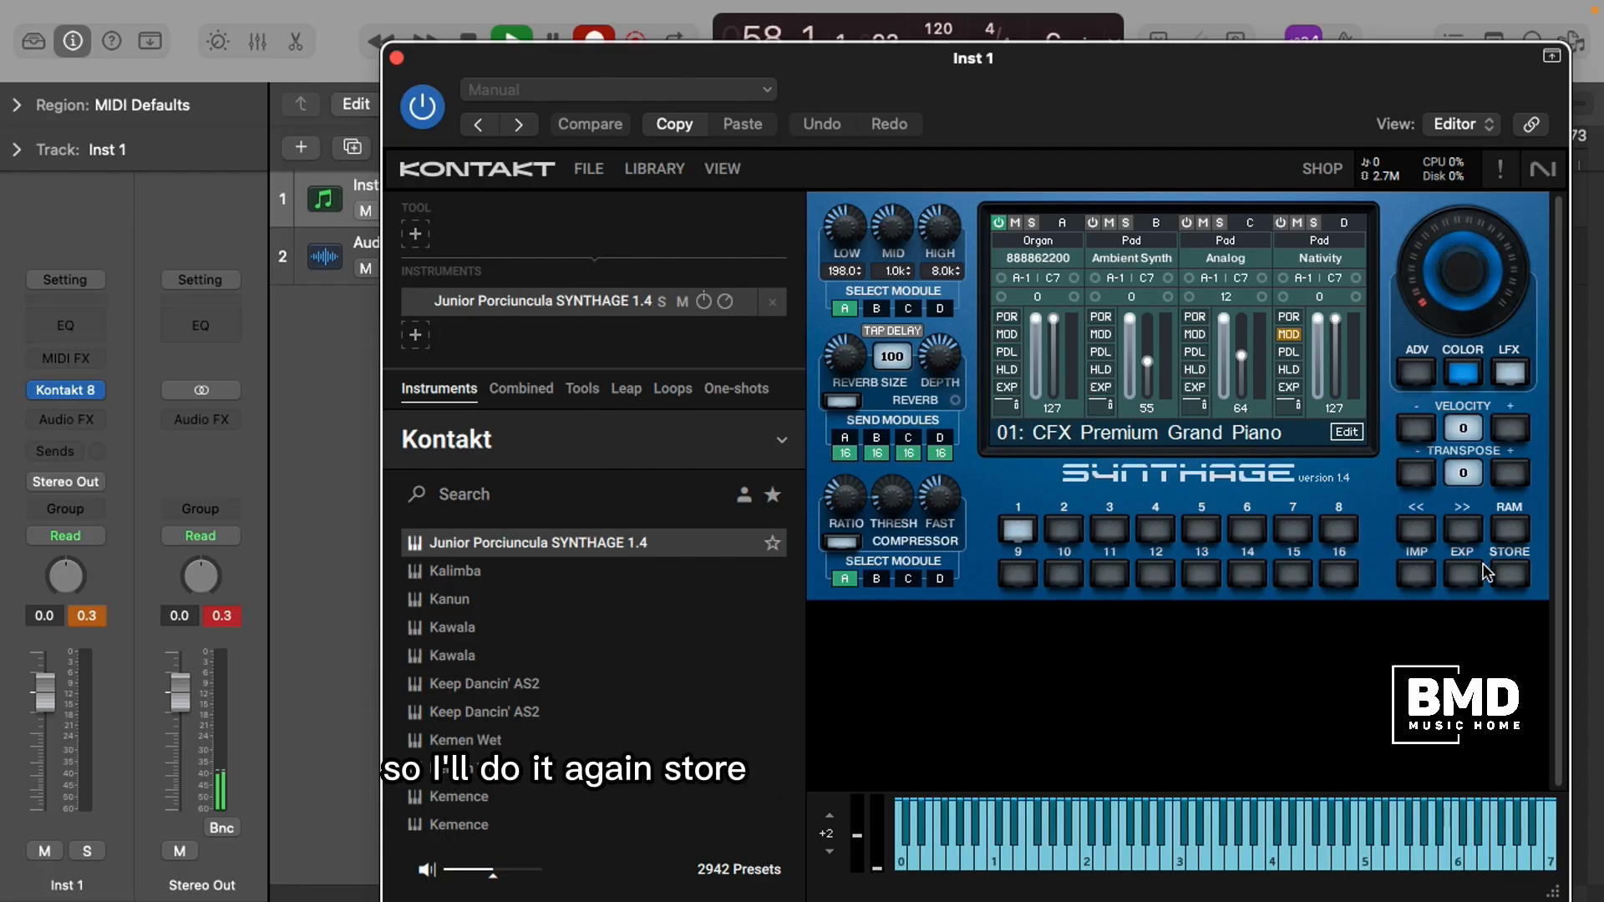
{"action": "left_click", "coordinate": [1509, 573]}
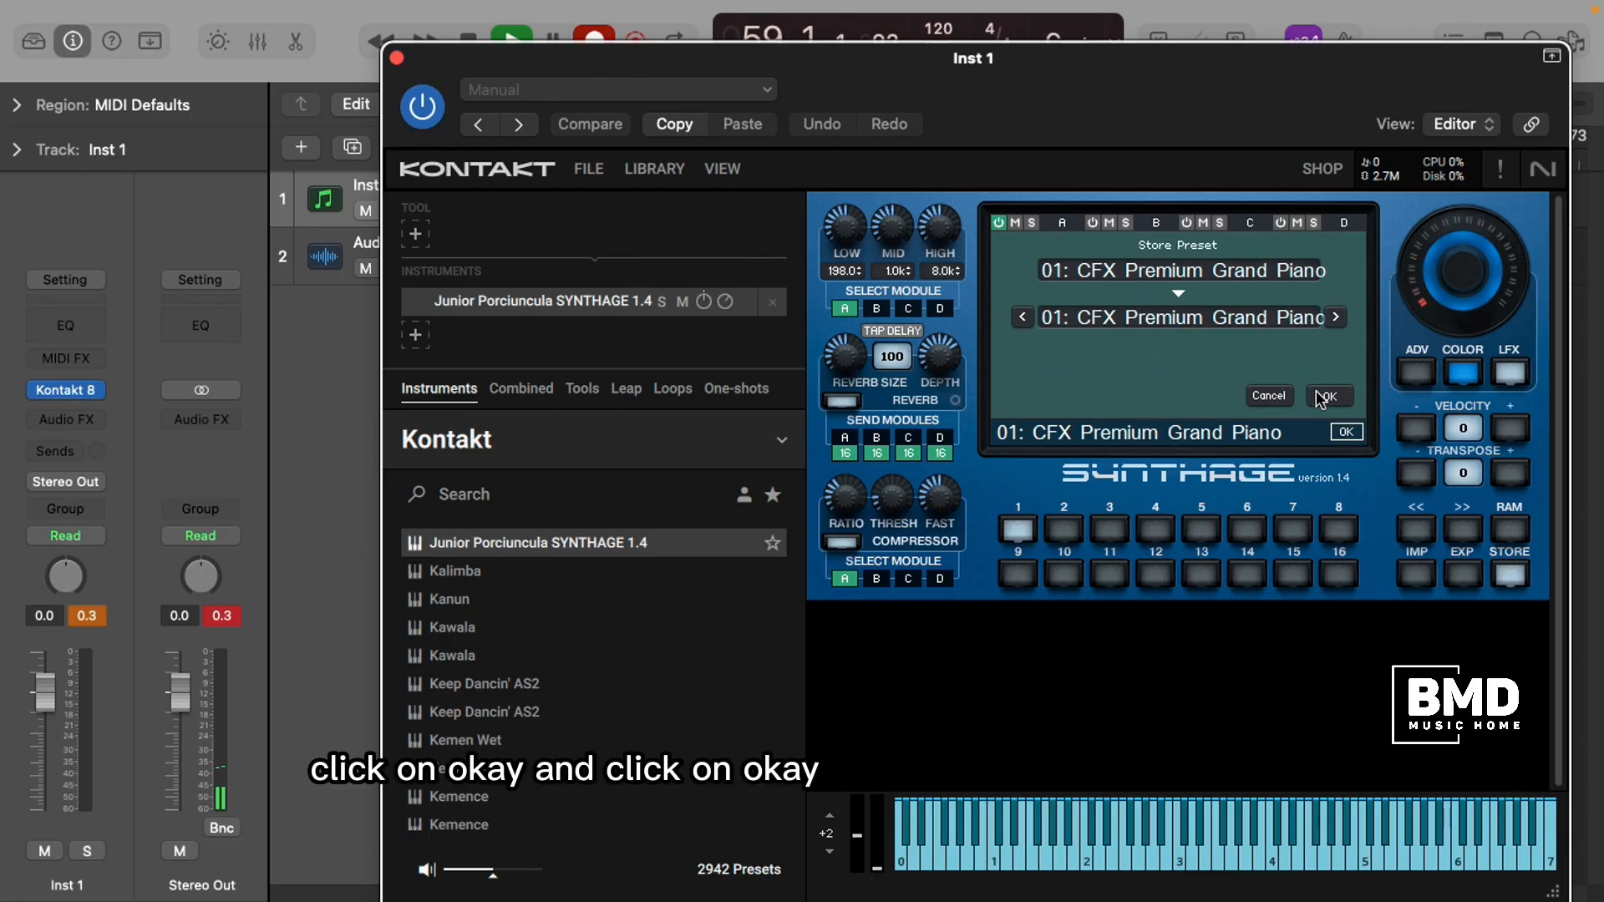
{"action": "left_click", "coordinate": [1330, 394]}
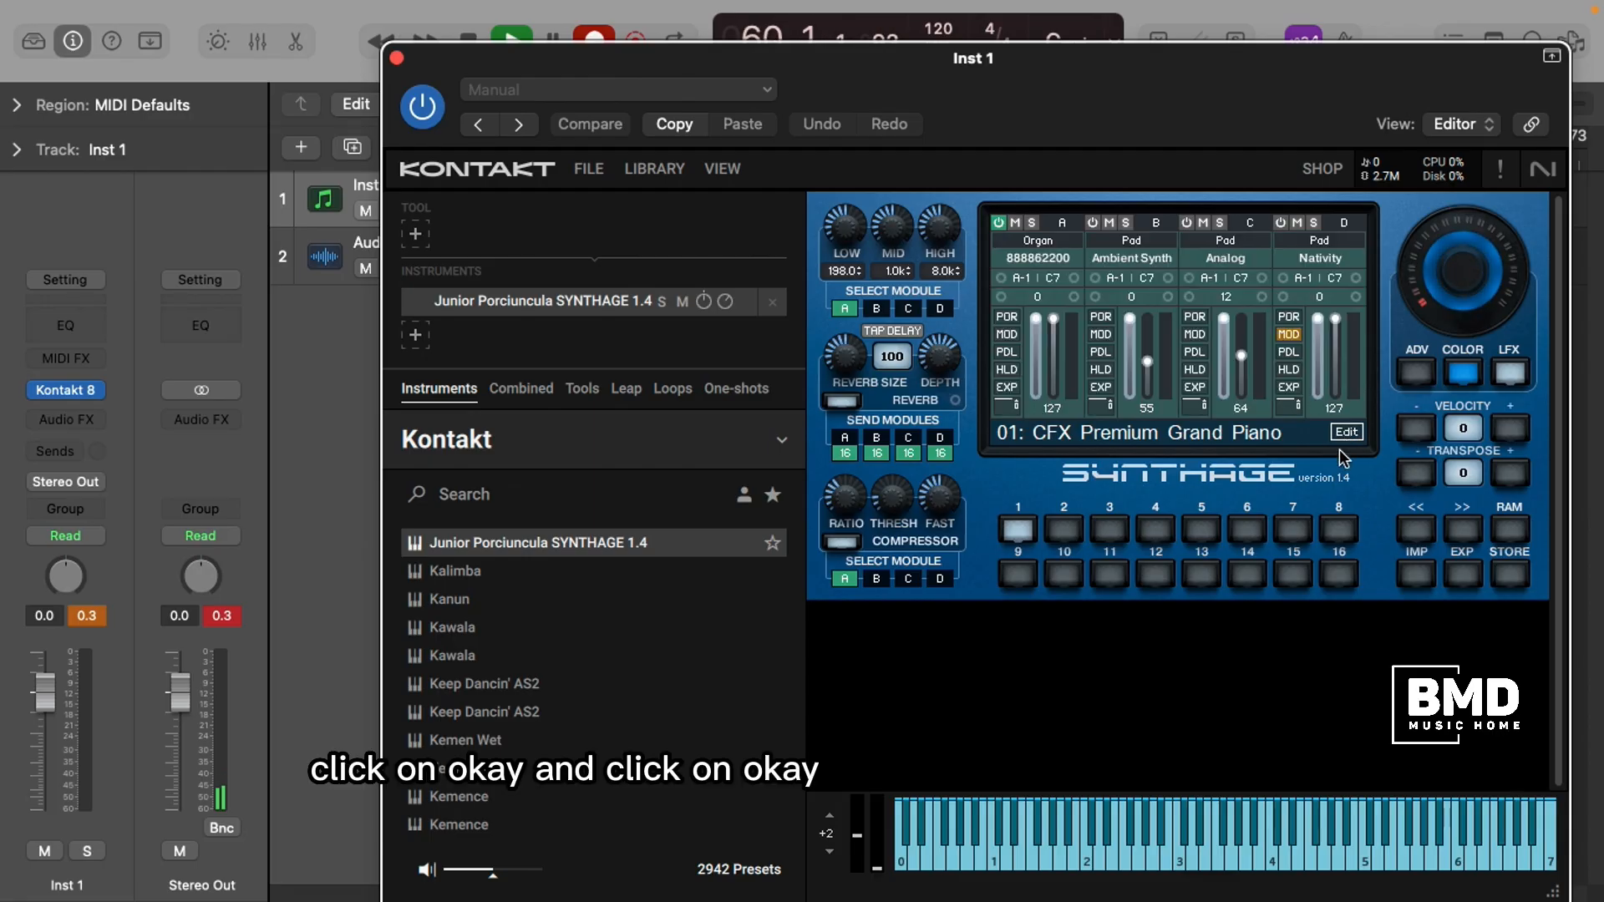
{"action": "left_click", "coordinate": [1345, 431]}
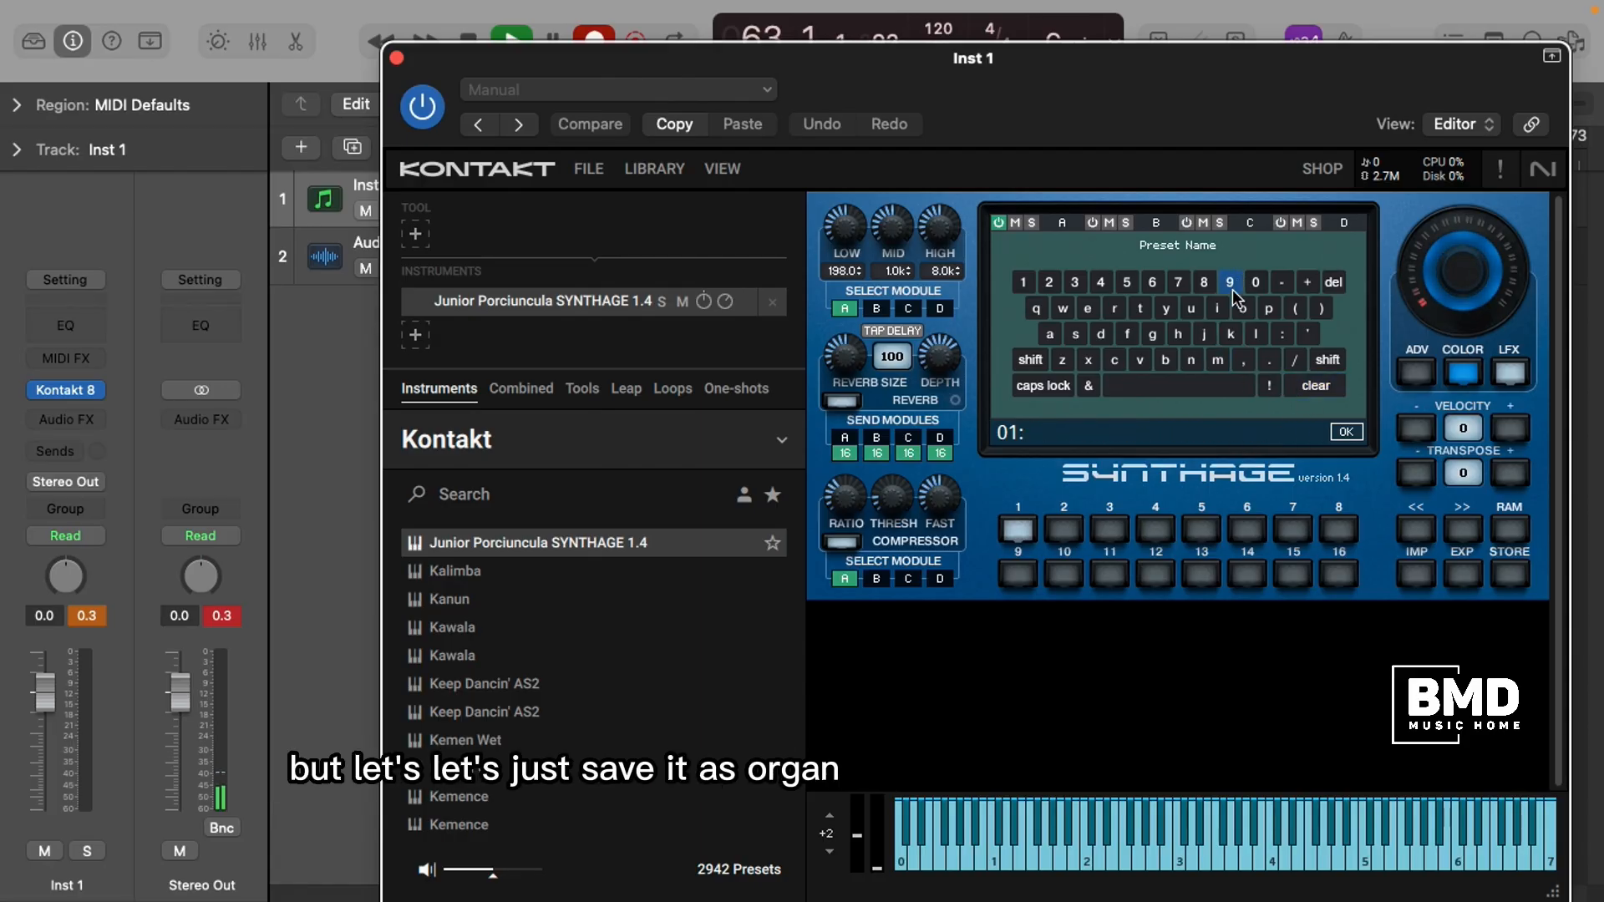
Name preset 01 'organ' using the on-screen keyboard and confirm
{"action": "type", "text": "or"}
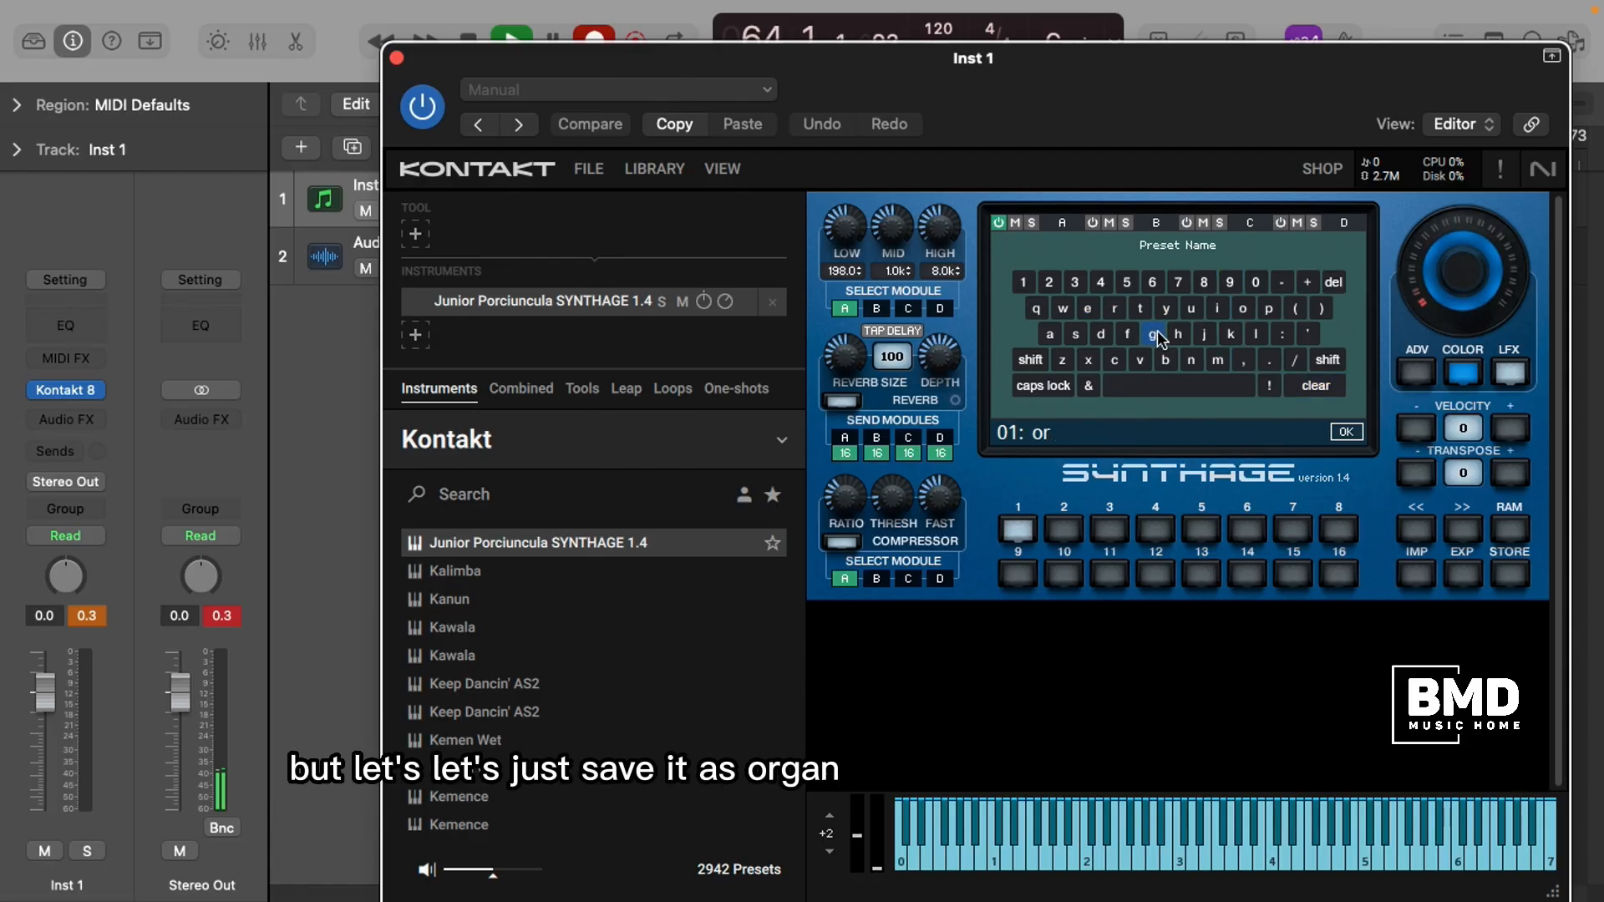
{"action": "left_click", "coordinate": [1153, 335]}
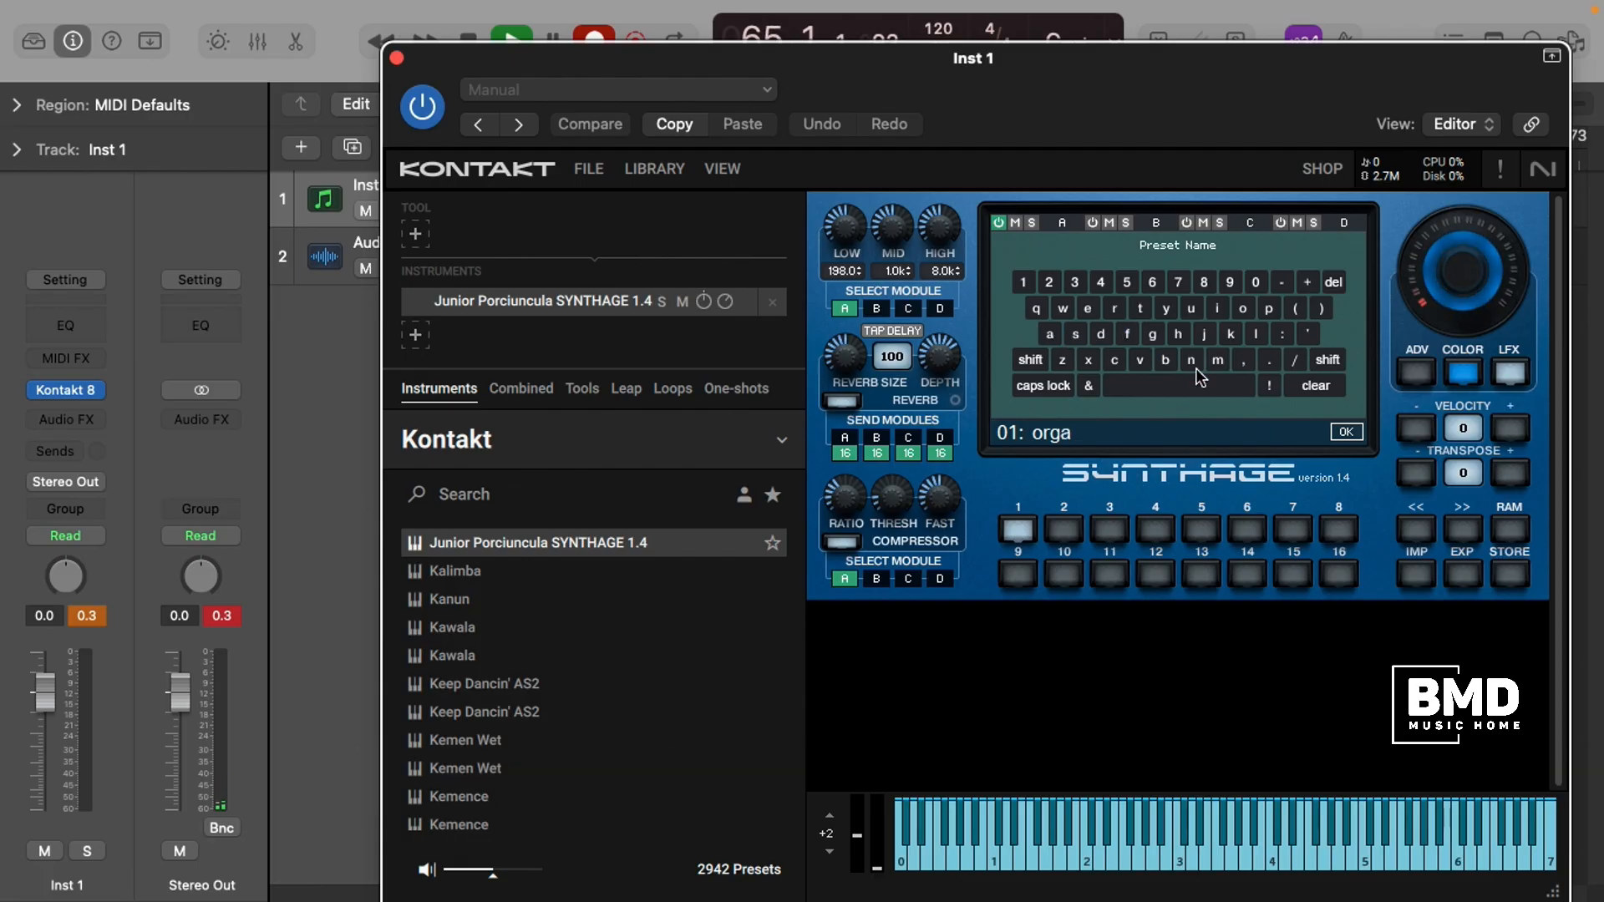
{"action": "left_click", "coordinate": [1346, 431]}
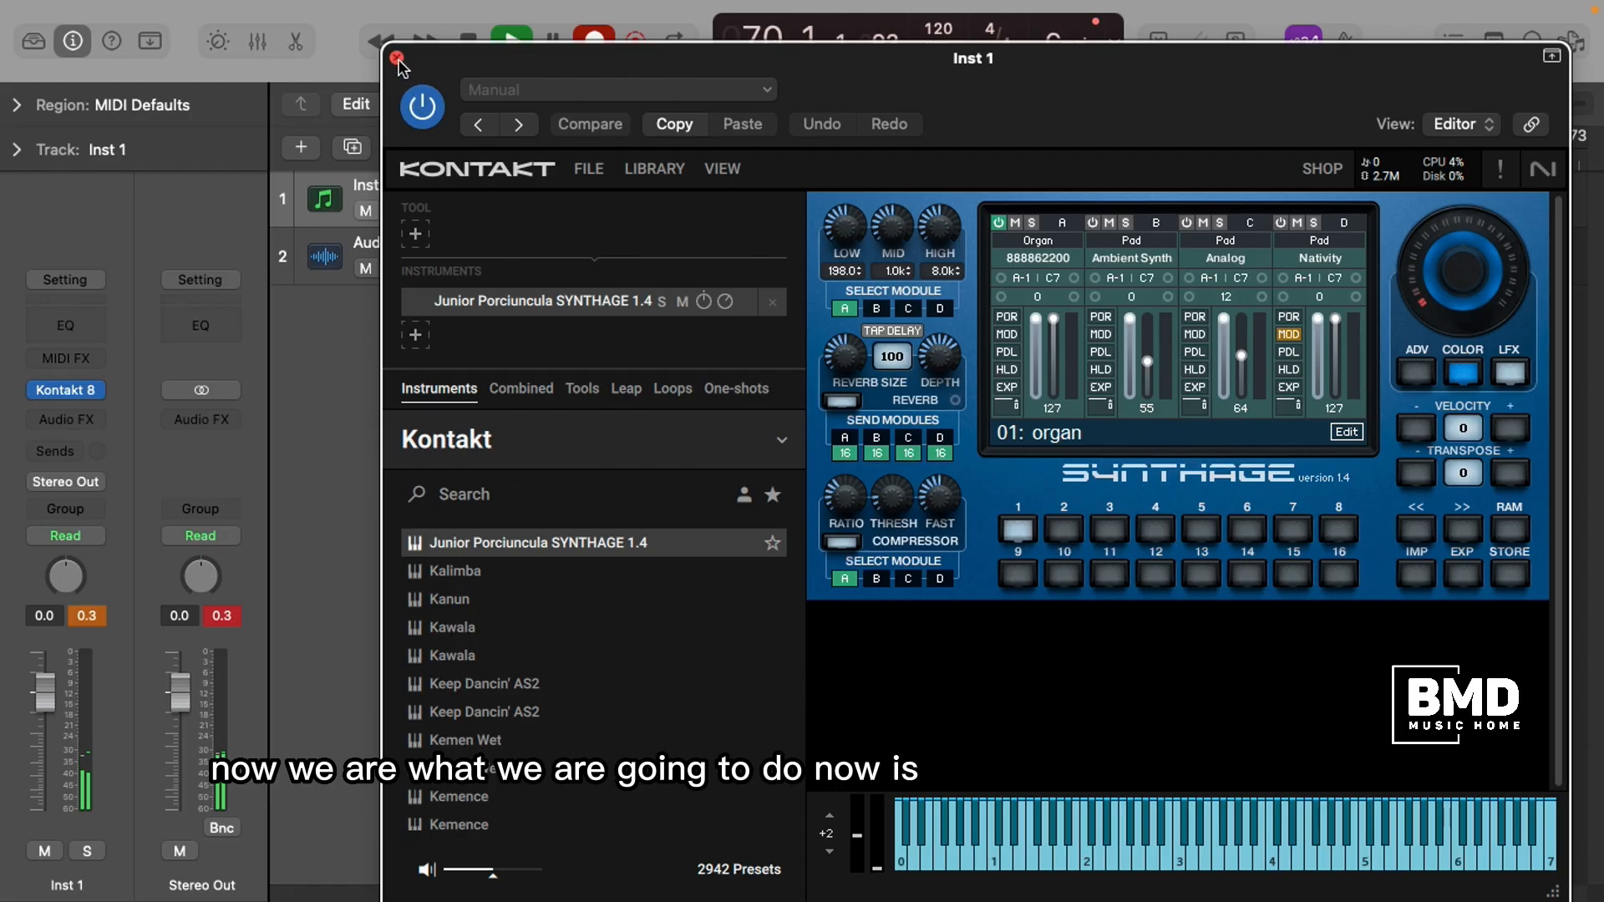
Close Kontakt and the project, then reopen 'synthage tut' from the Dock's recent list
{"action": "left_click", "coordinate": [401, 57]}
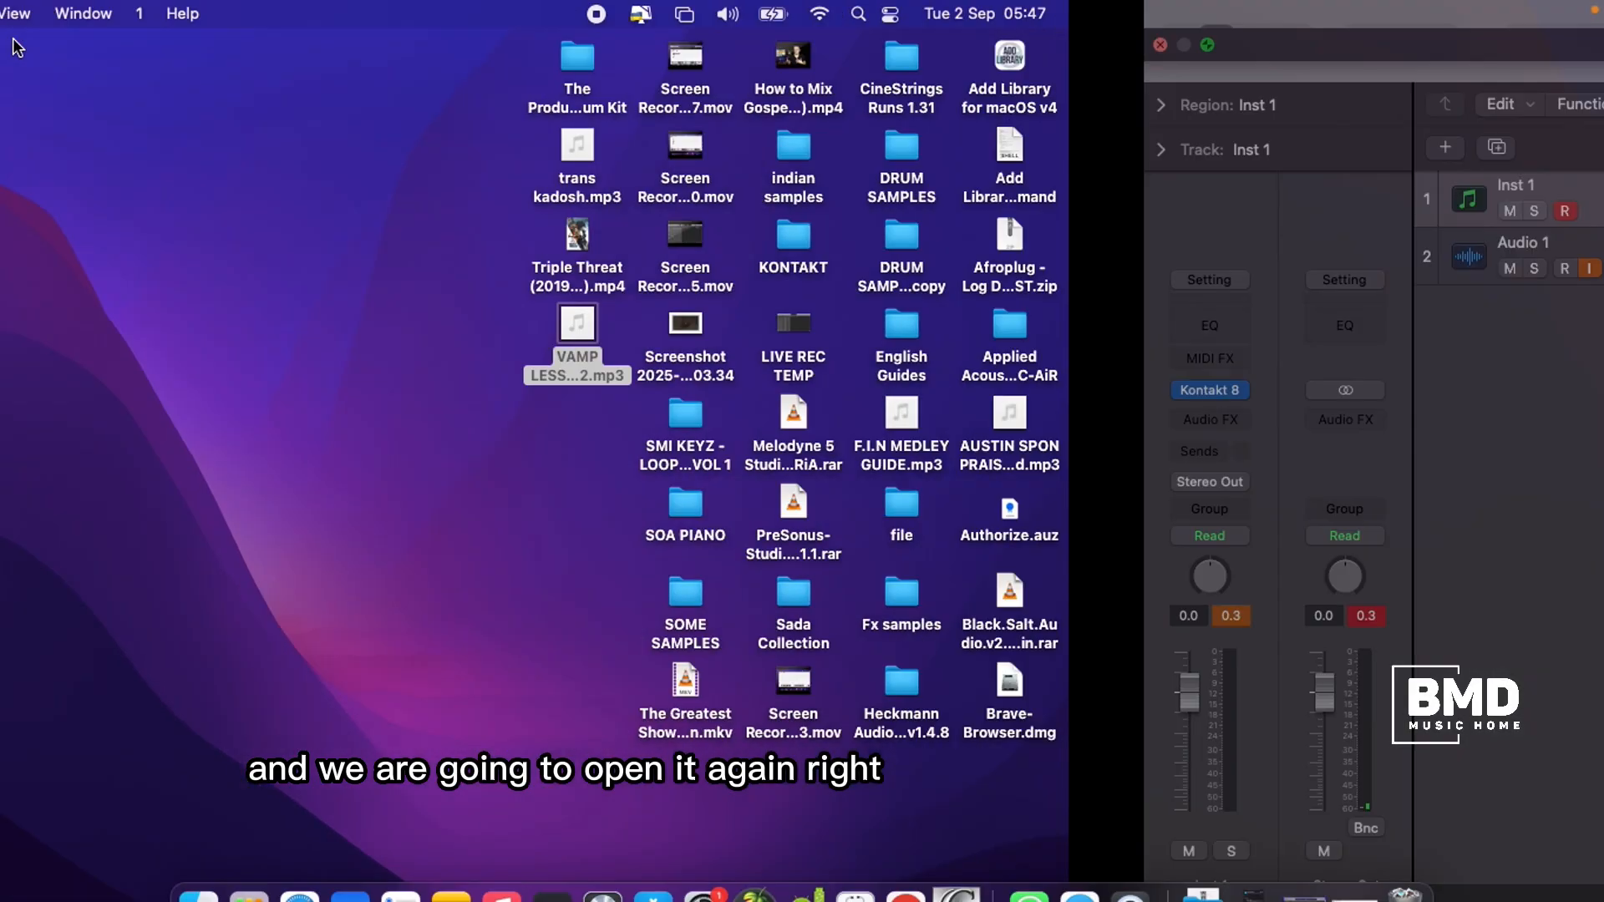
{"action": "left_click", "coordinate": [602, 864]}
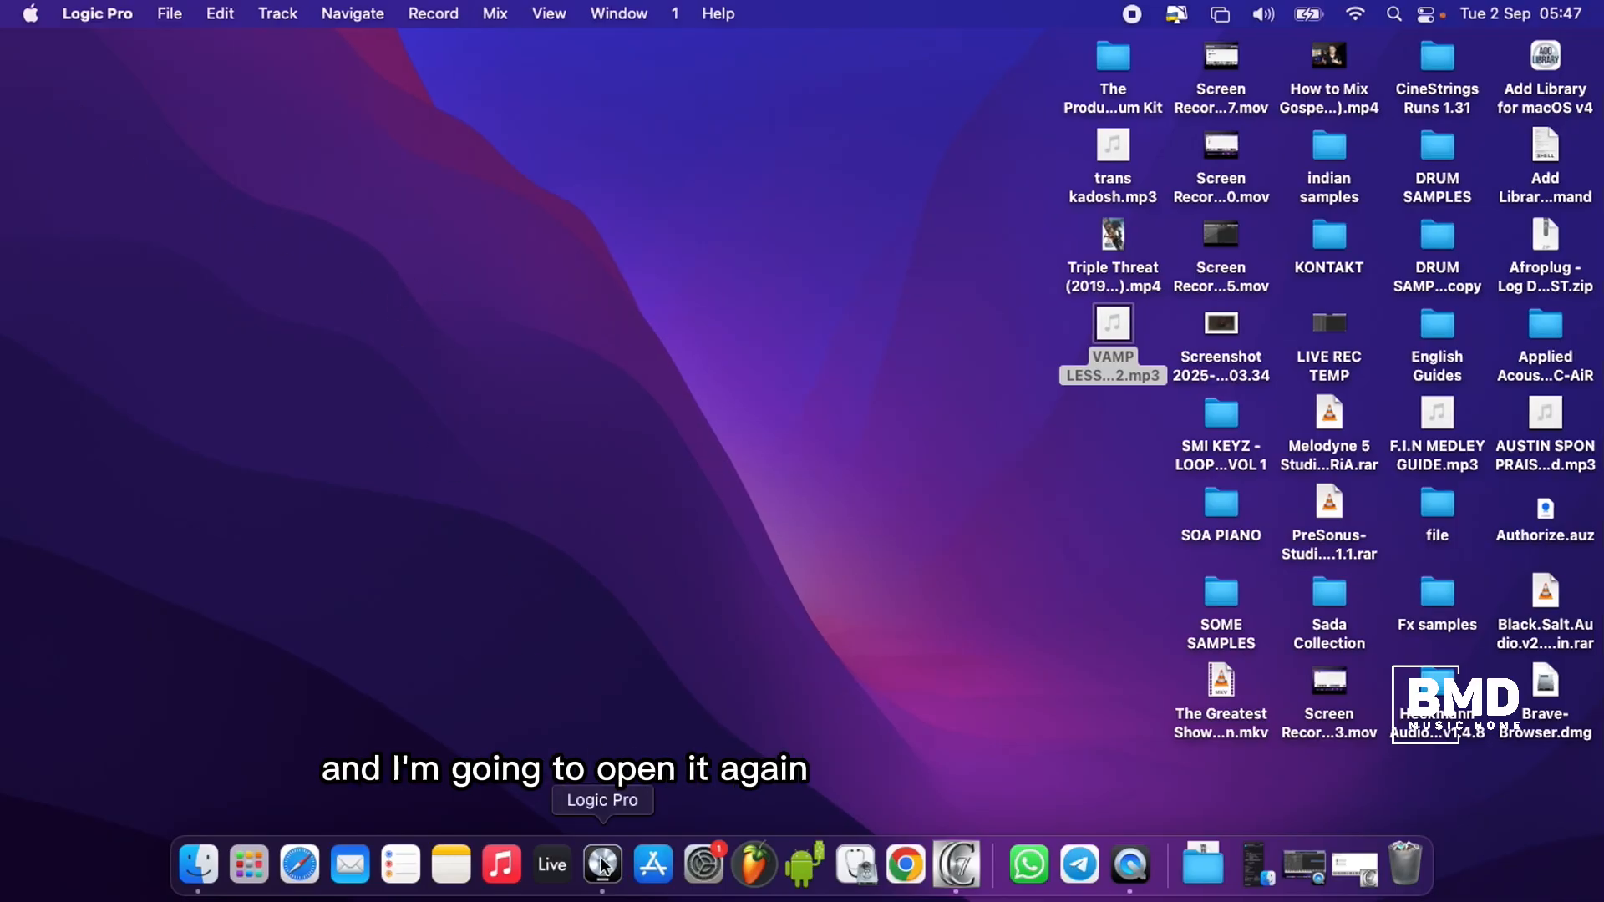
{"action": "right_click", "coordinate": [602, 864]}
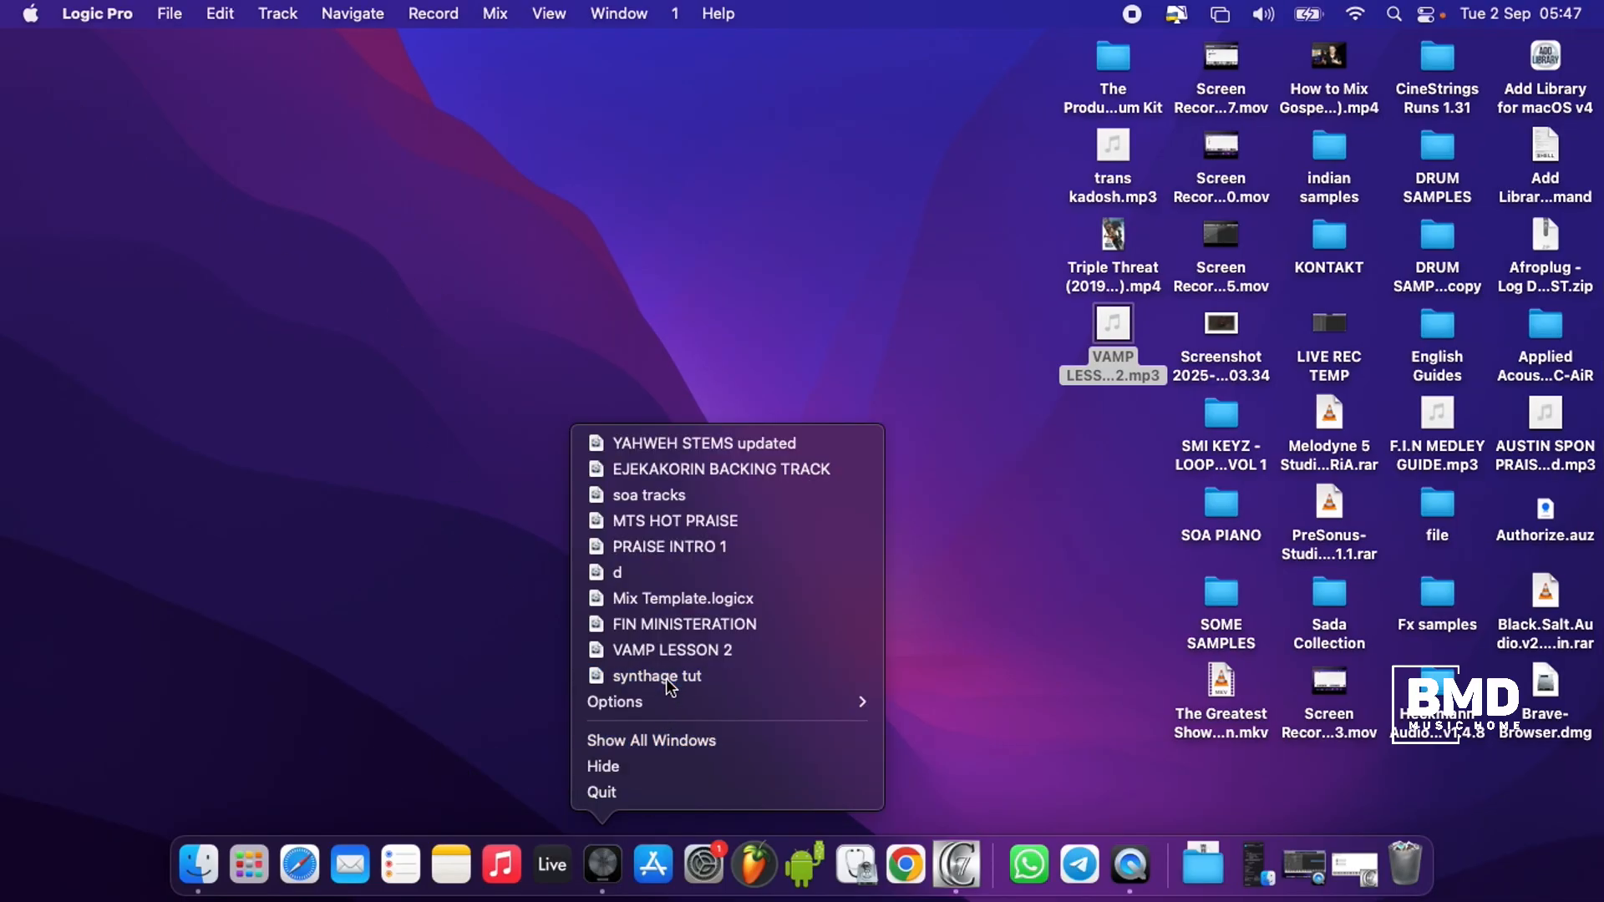
{"action": "left_click", "coordinate": [657, 675]}
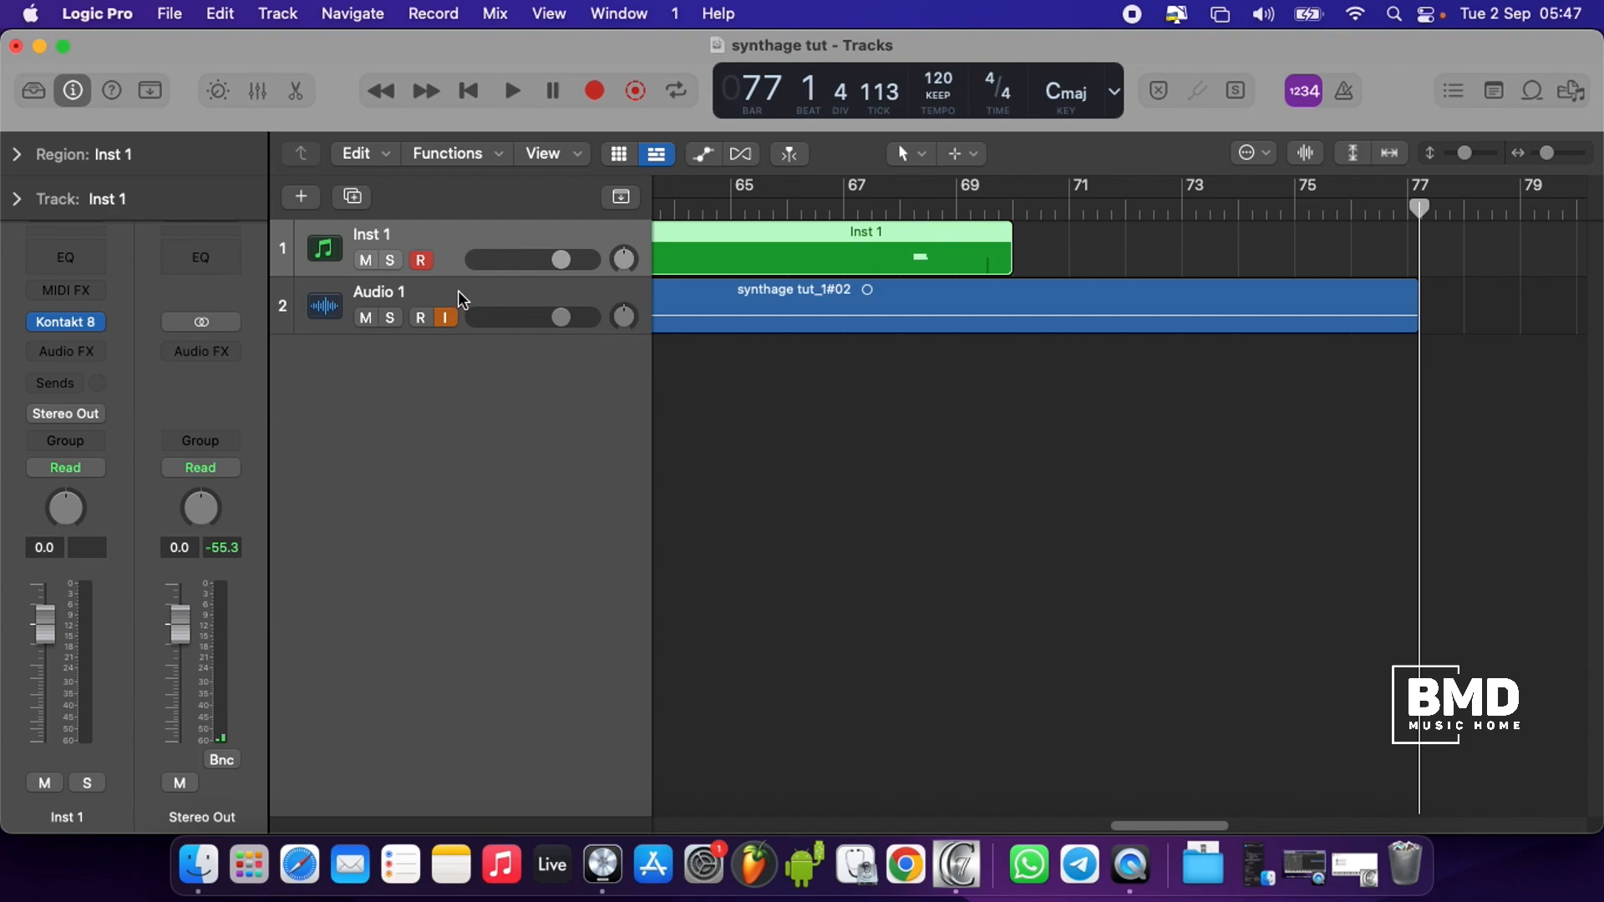
Start the transport running in the reopened synthage tut project
{"action": "left_click", "coordinate": [511, 90]}
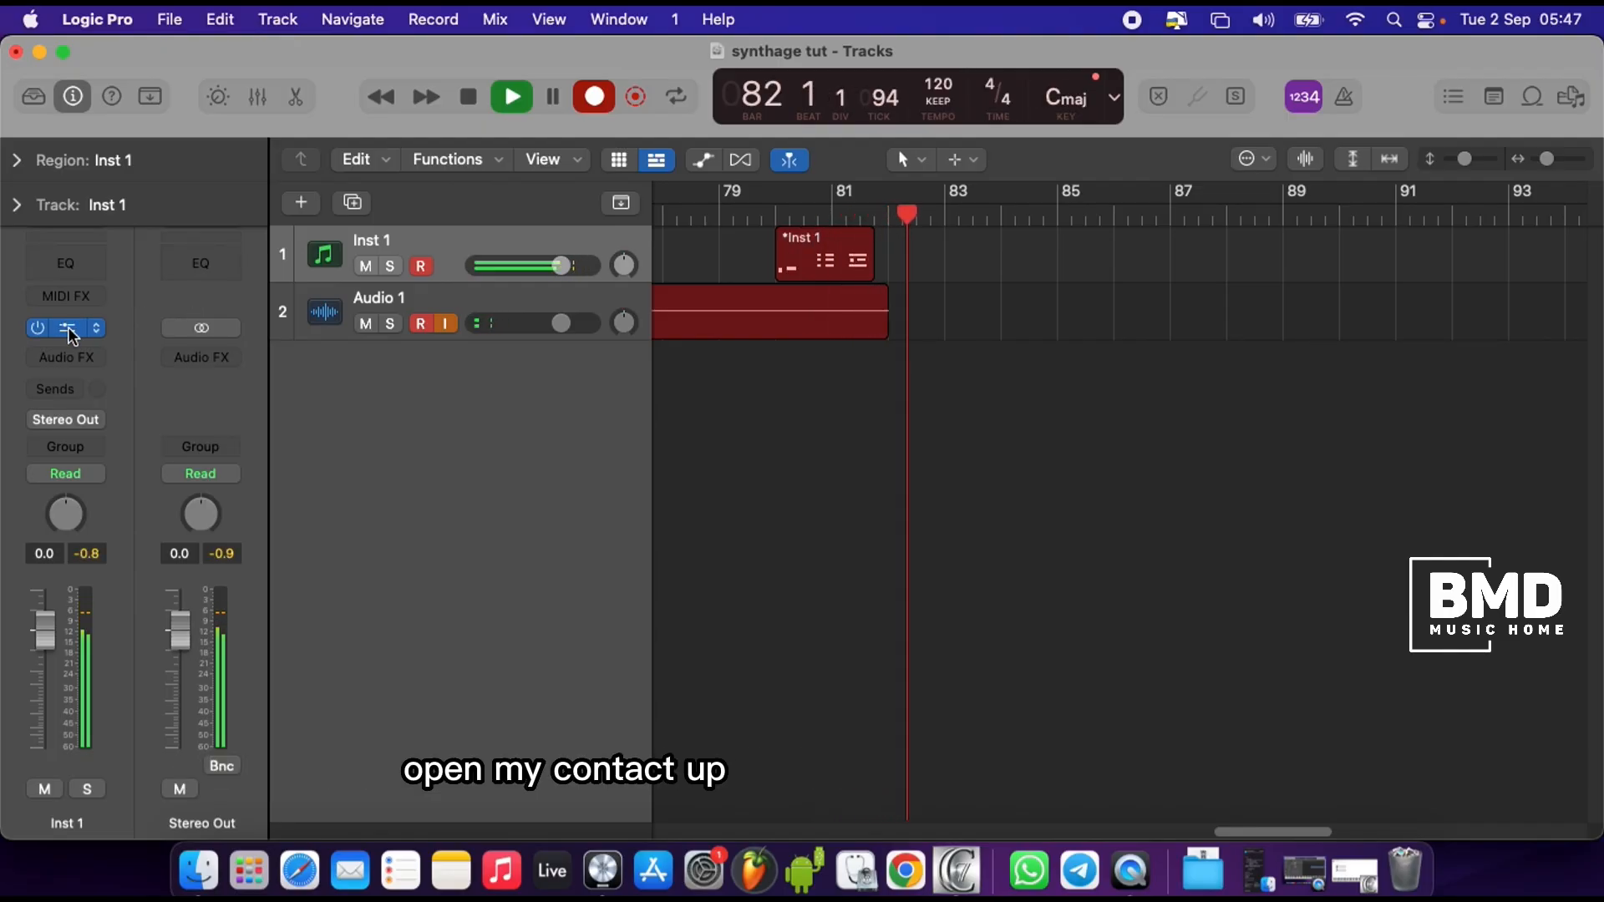
Reopen Kontakt on Inst 1, switch to preset 10, then back to preset 1 'organ'
{"action": "left_click", "coordinate": [65, 328]}
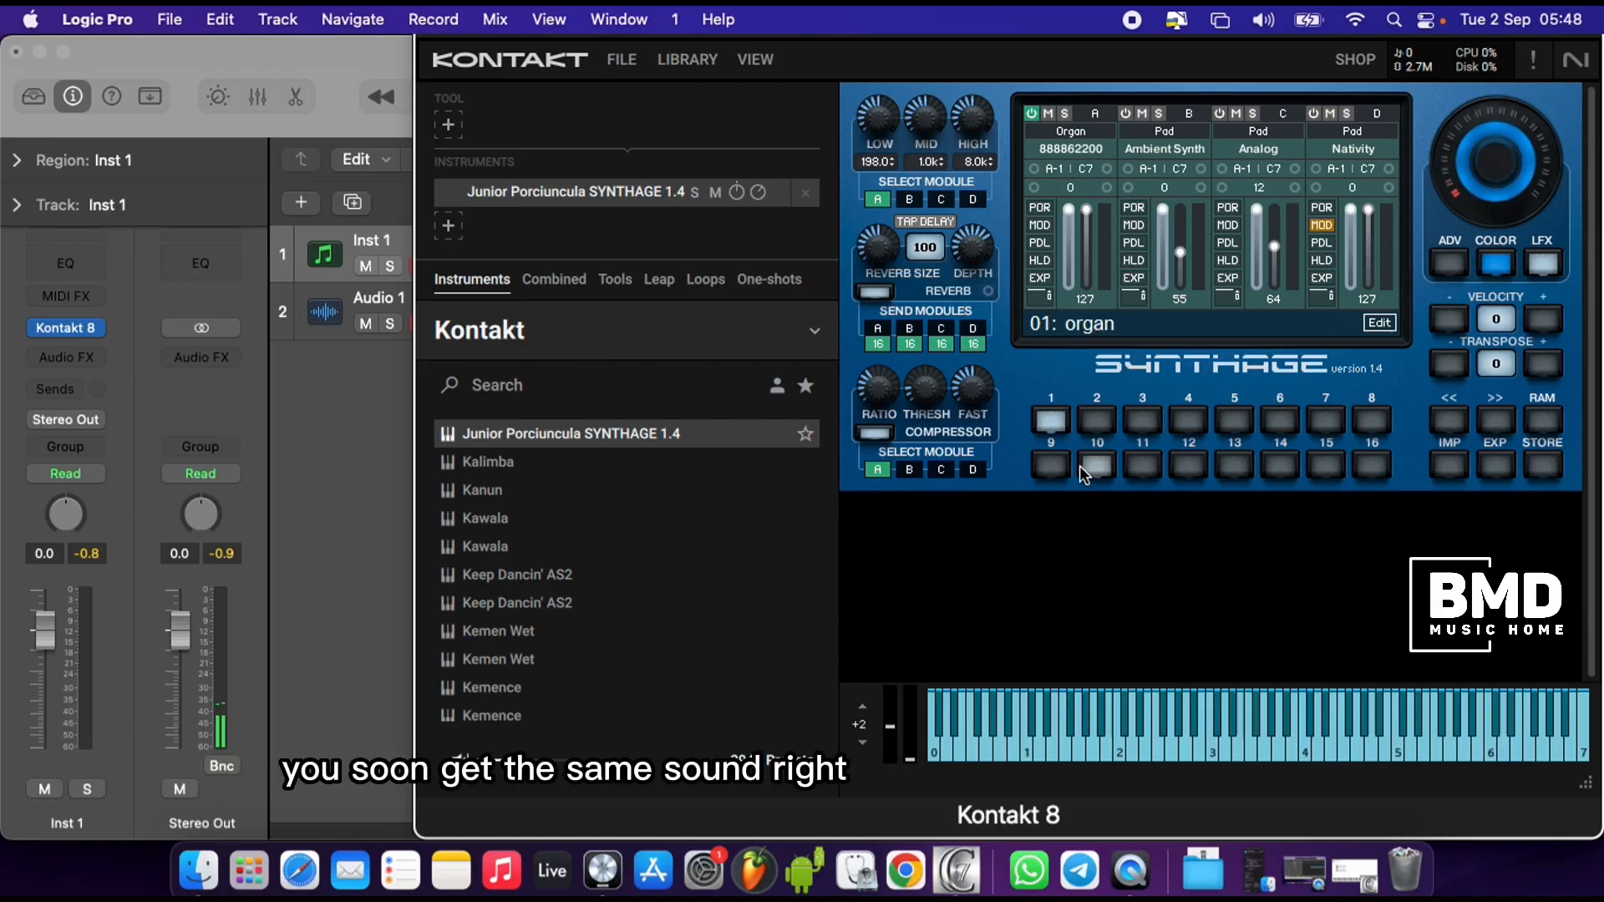
{"action": "left_click", "coordinate": [1096, 468]}
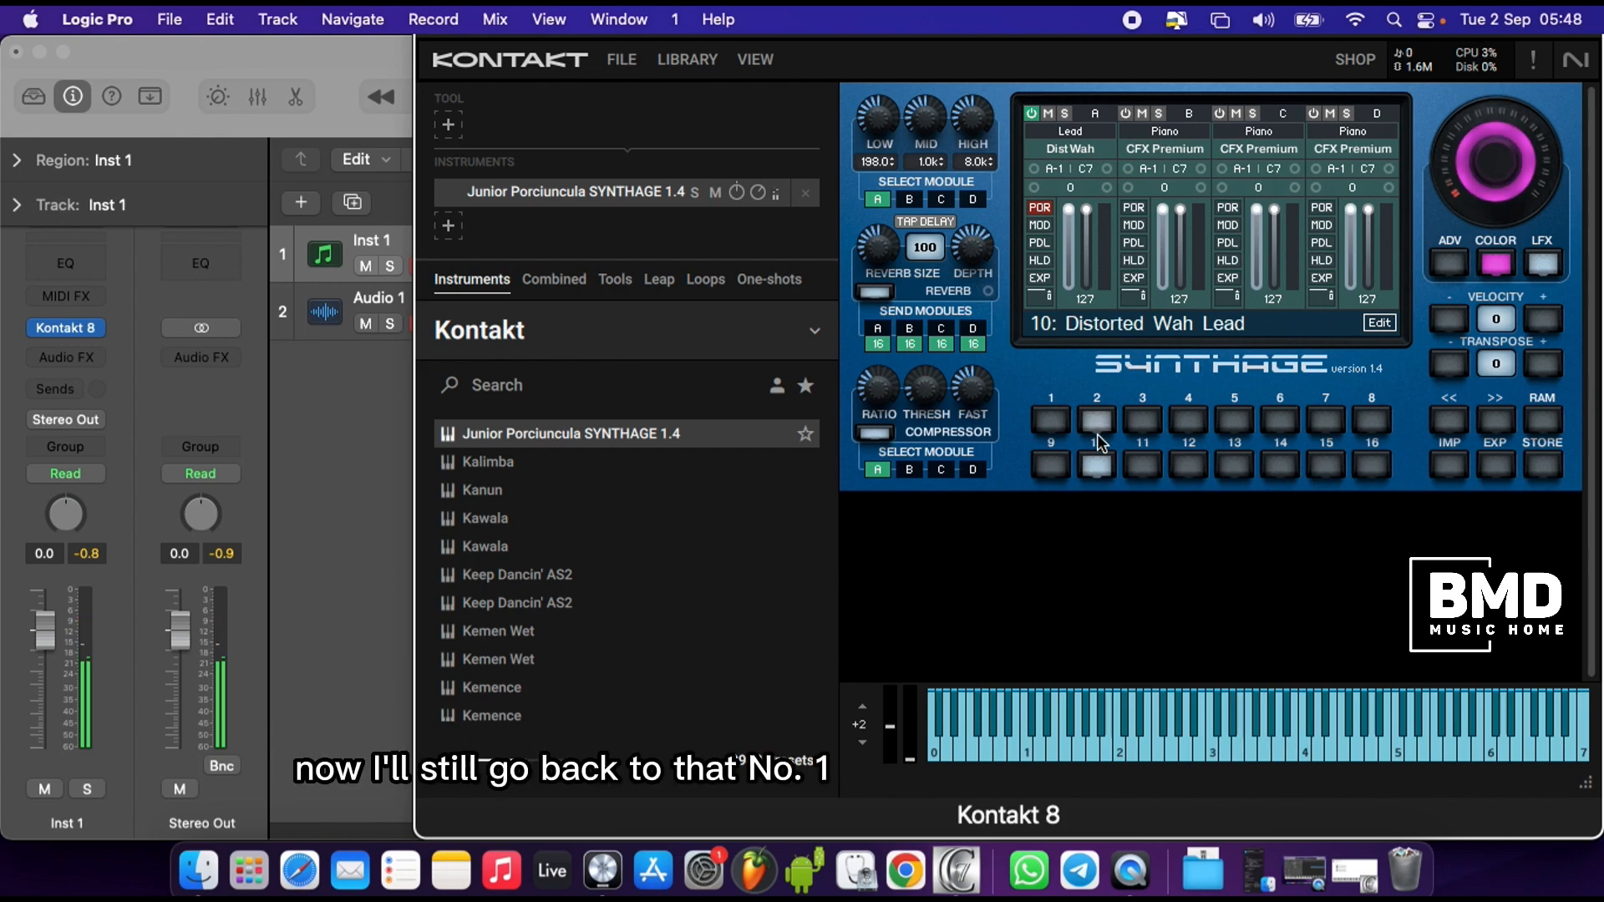
{"action": "left_click", "coordinate": [1049, 421]}
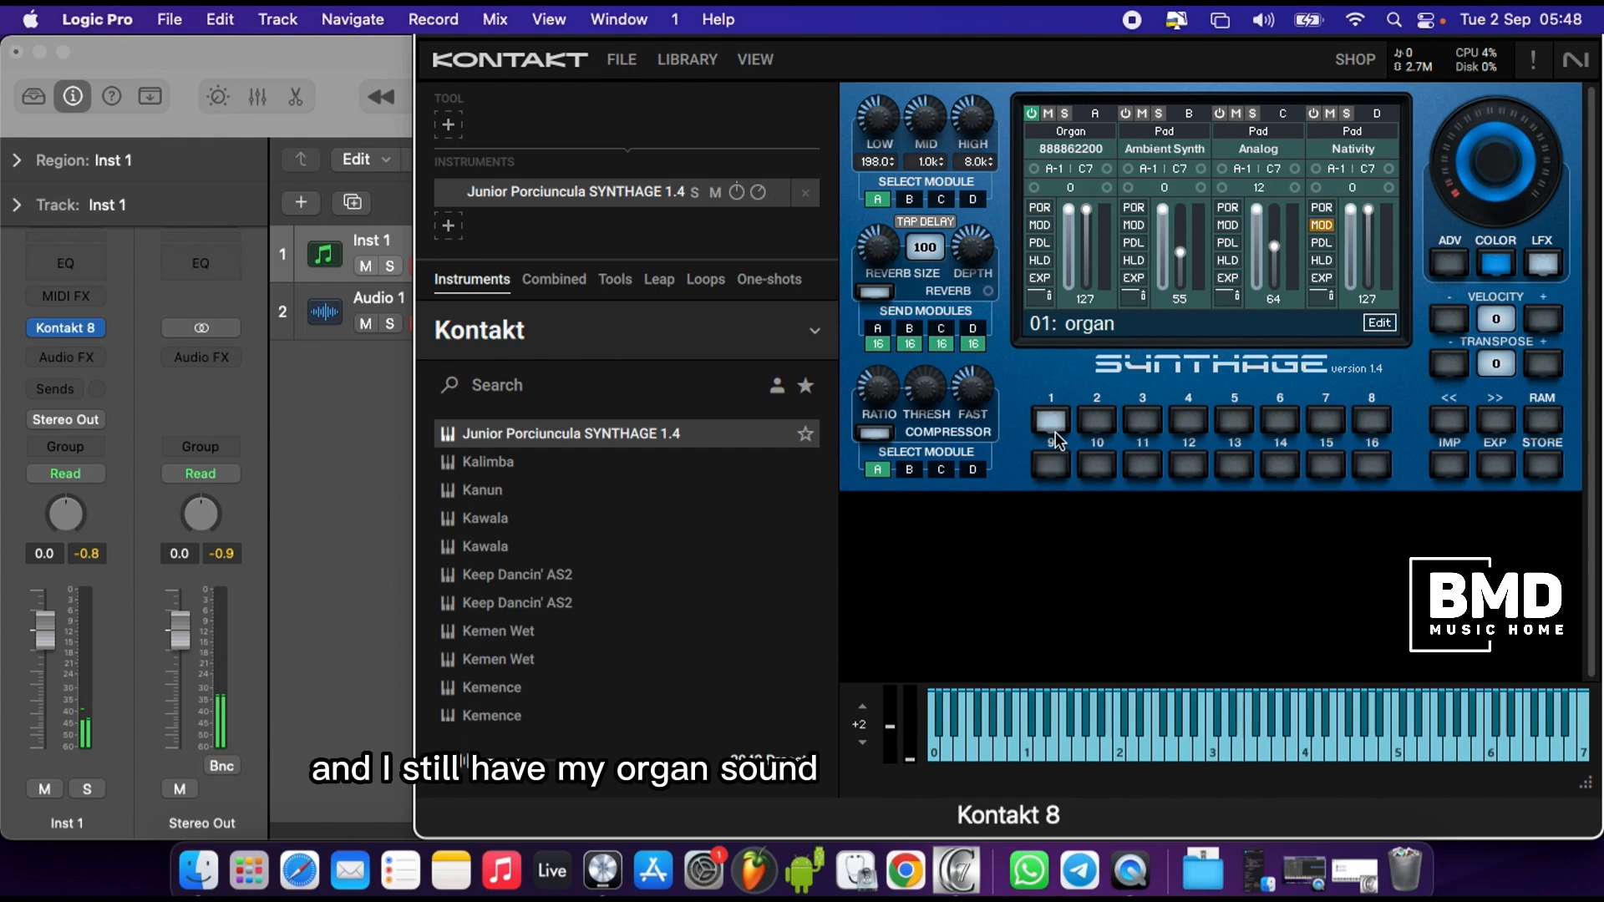